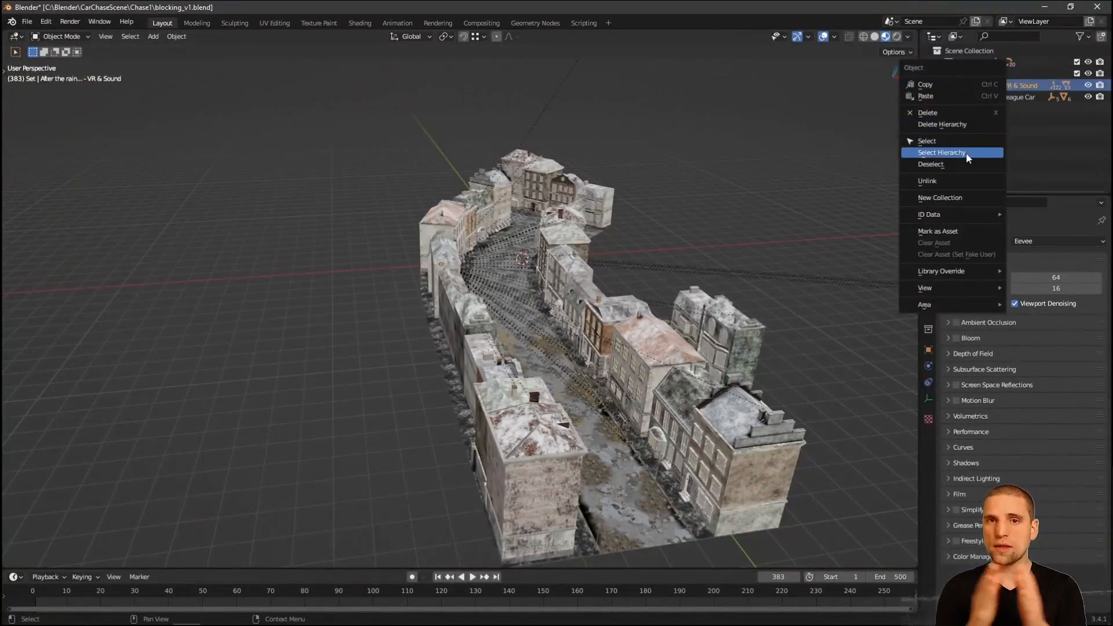
# Step: Select the city hierarchy, move it into the Set collection, and duplicate it
pyautogui.click(940, 152)
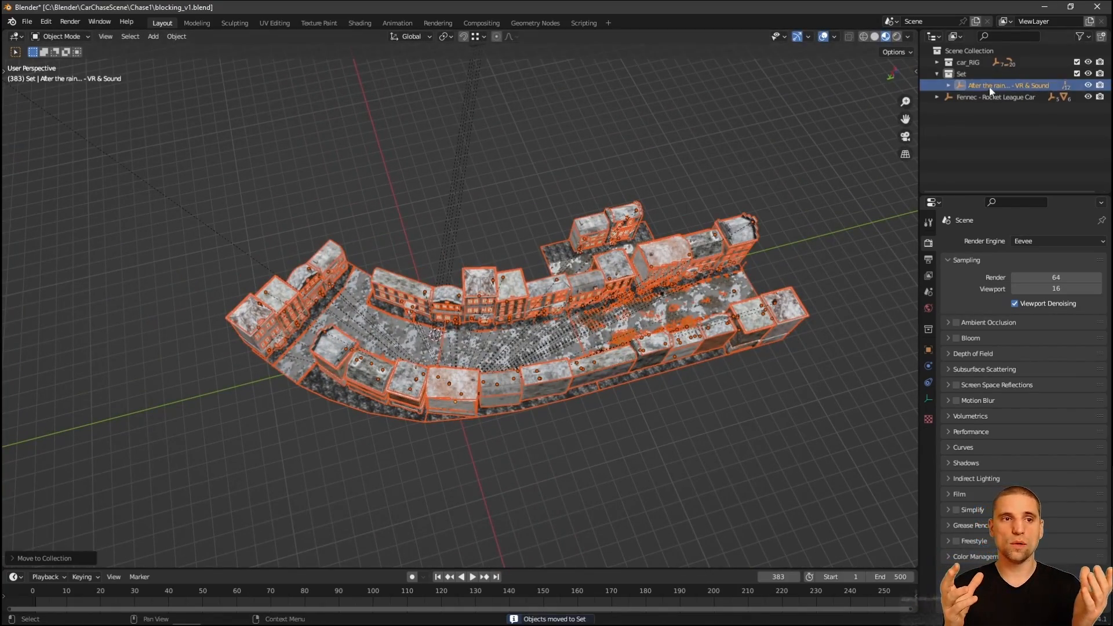
pyautogui.press('shift+d')
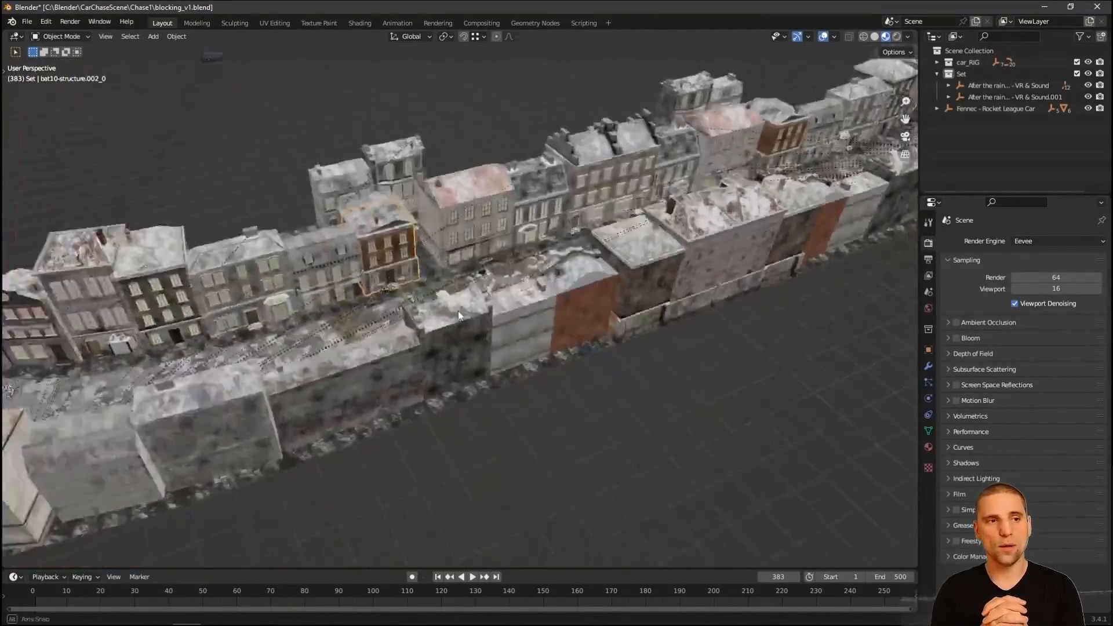
# Step: Add a third copy of the city asset and view it in top orthographic
pyautogui.click(1002, 85)
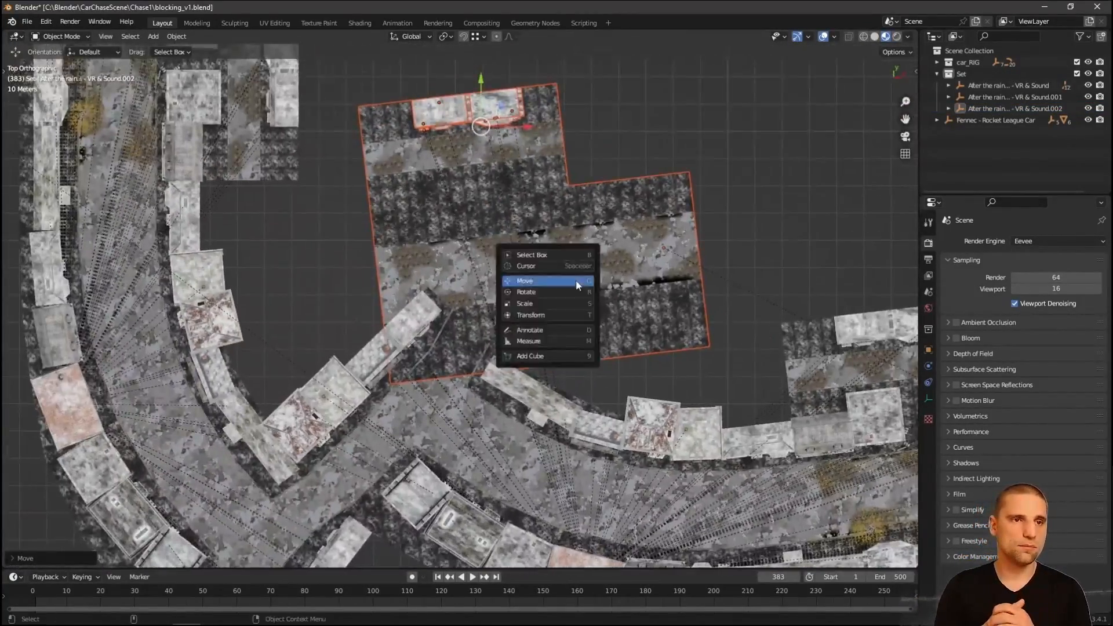
# Step: Move the copied city block into position and clear the Empty-MoveALL rig's location
pyautogui.click(526, 292)
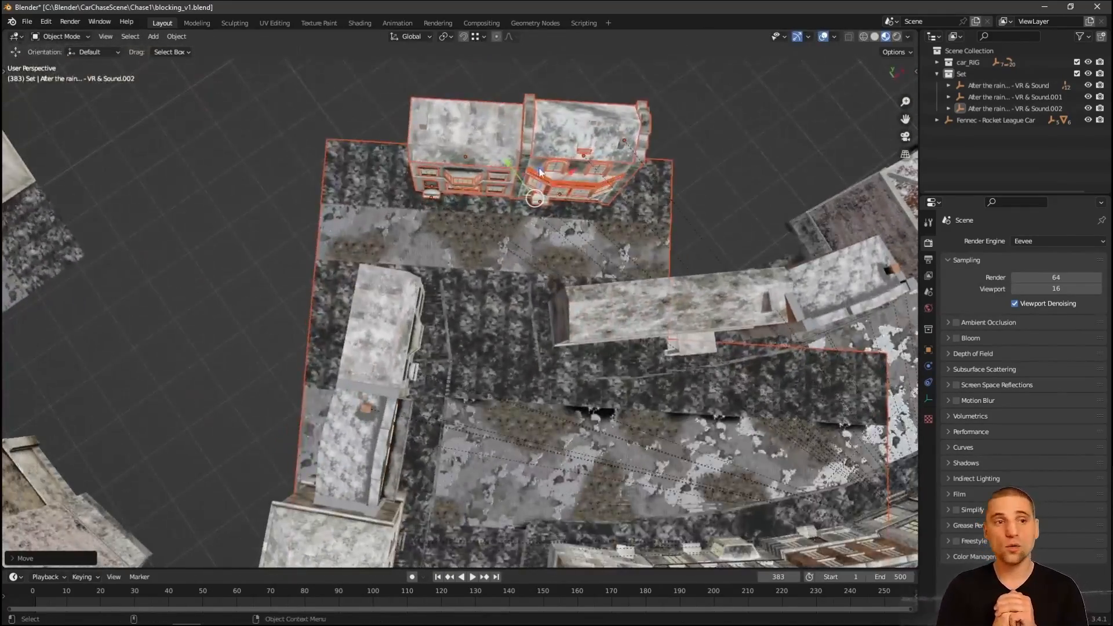
pyautogui.press('g')
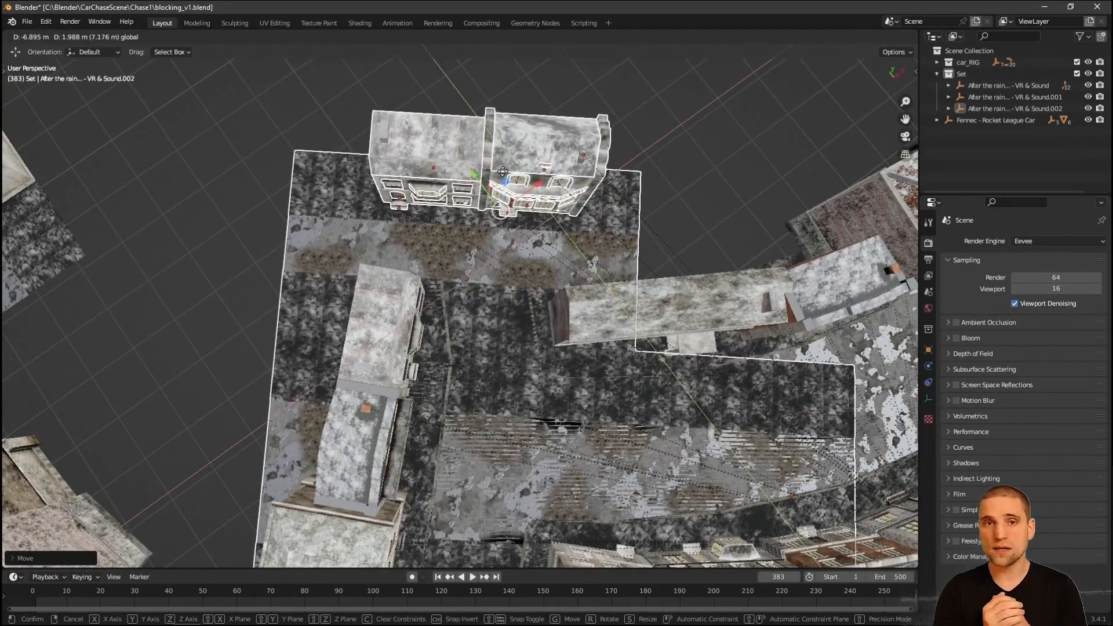
pyautogui.press('Tab')
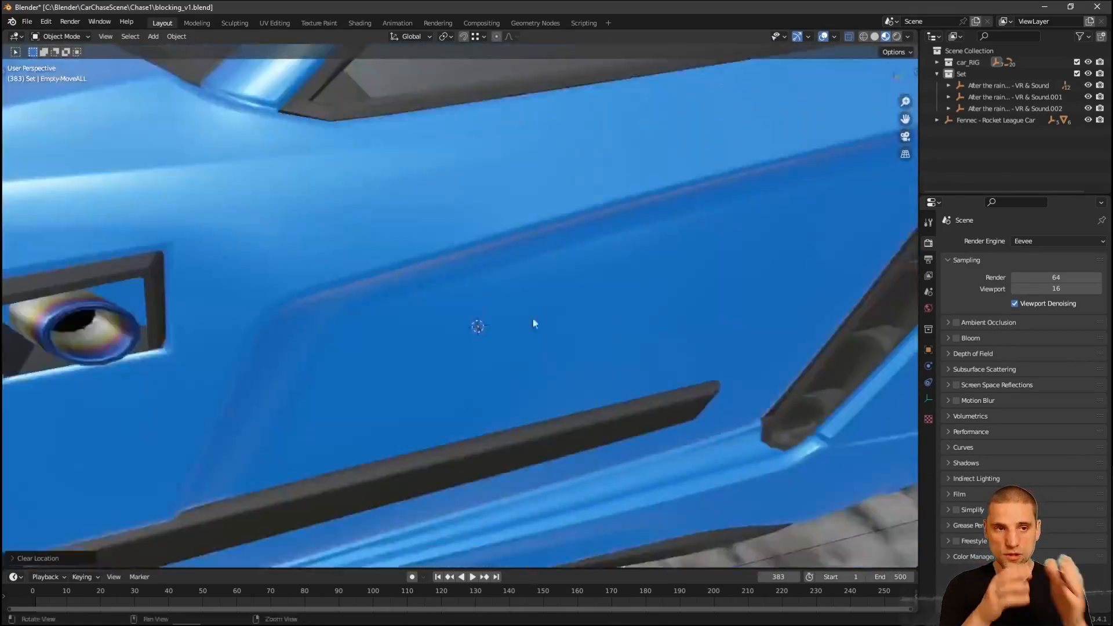
# Step: Zoom in, place the car in the cobbled alley, and save as blocking_v2.blend
pyautogui.scroll(-3)
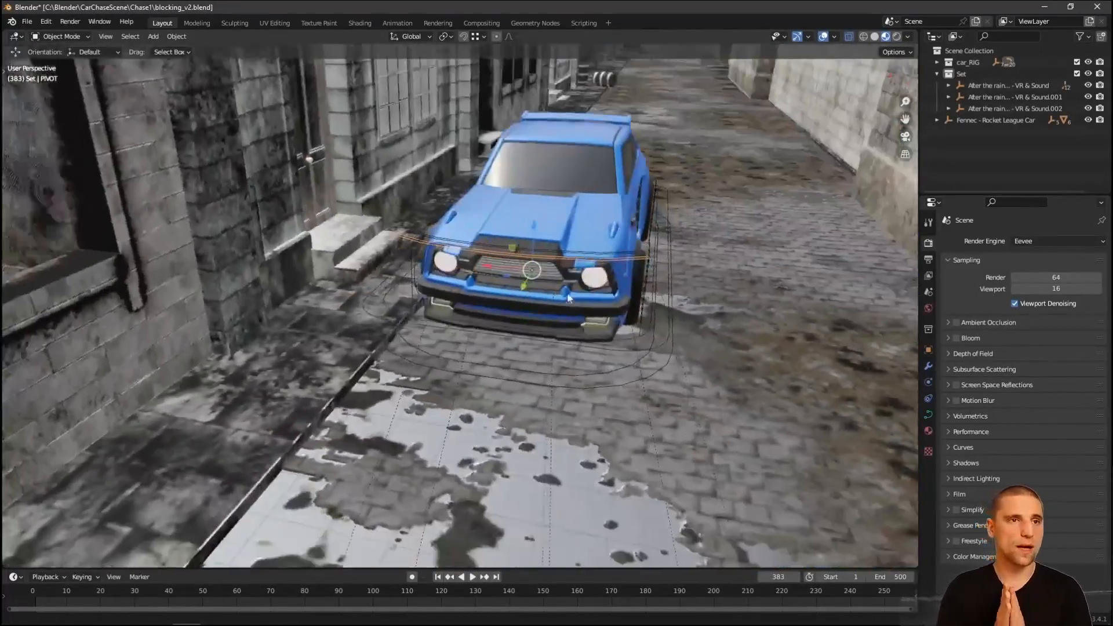
# Step: Switch to the Animation workspace and add a camera to the scene
pyautogui.click(397, 22)
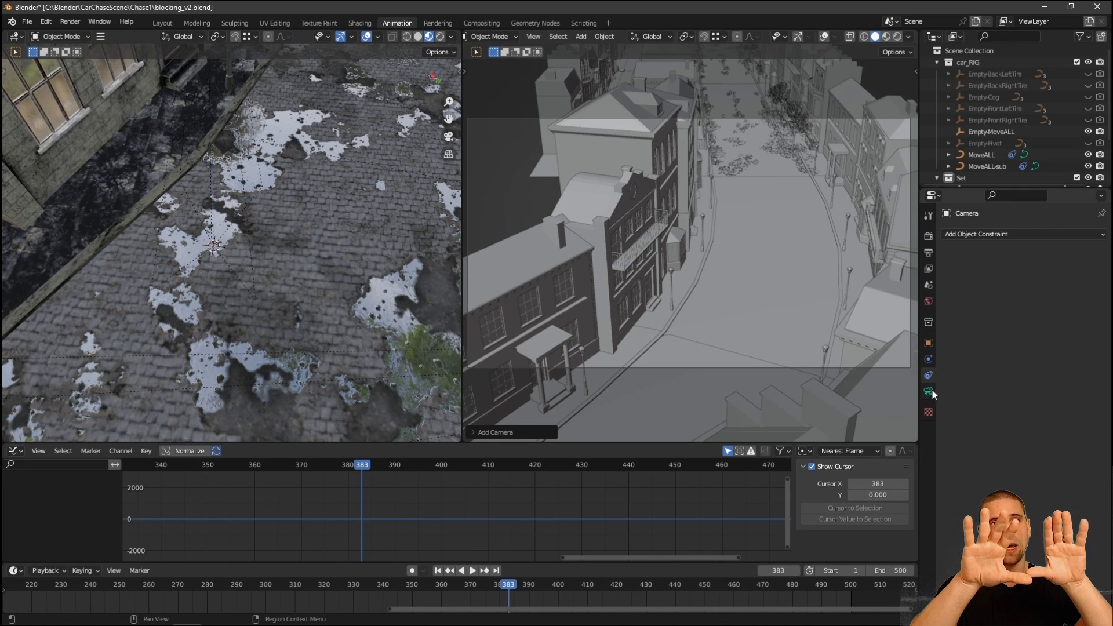
# Step: Aim the camera down the alley at the blue car and open a second window
pyautogui.click(928, 392)
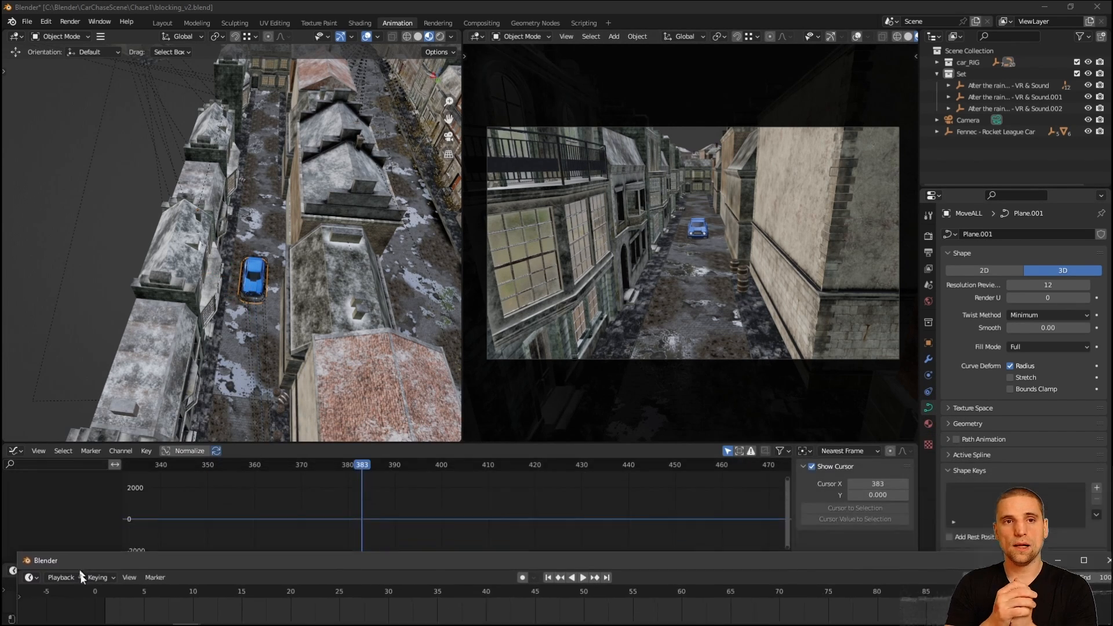
# Step: Maximise the new window's view, switch to top view, and keyframe the car rig
pyautogui.click(252, 277)
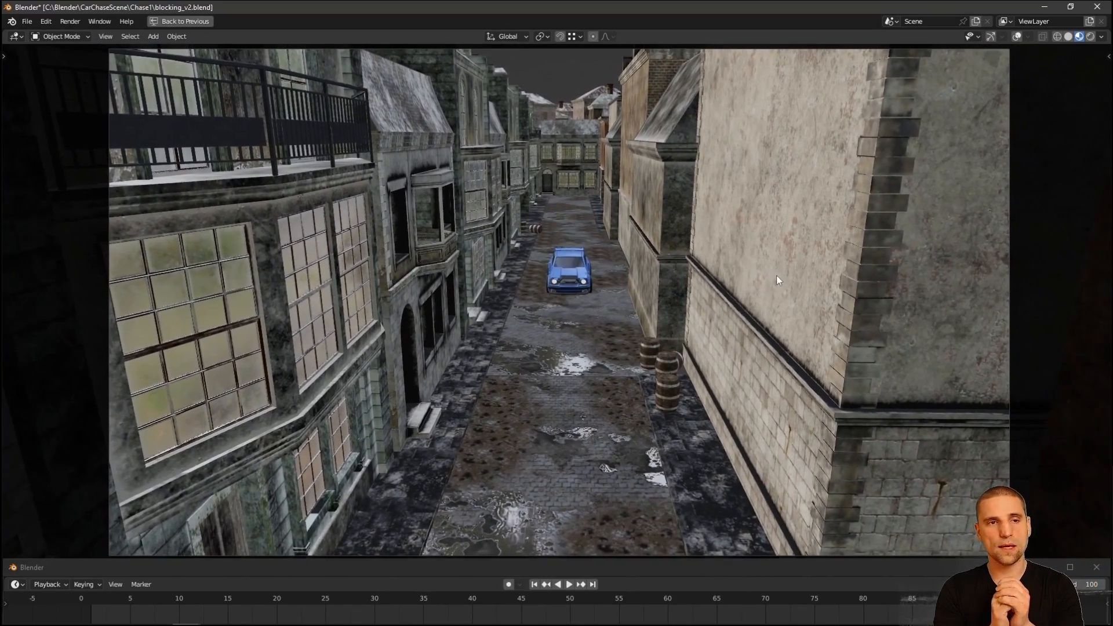
pyautogui.click(397, 22)
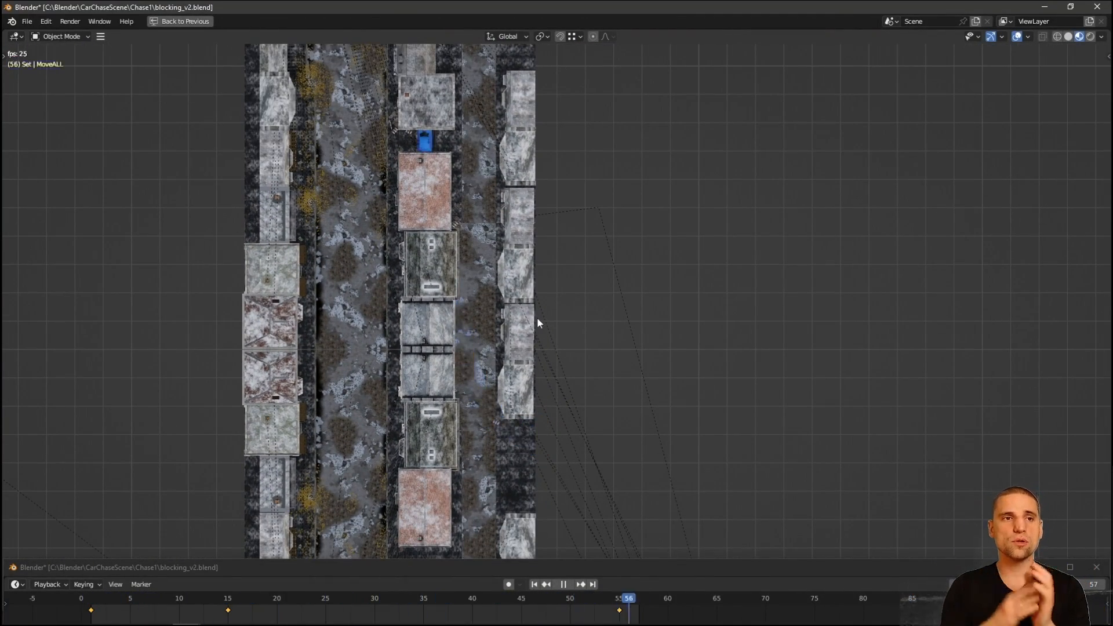
# Step: Insert a car keyframe at frame 45 and orbit to an angled rooftop view
pyautogui.click(424, 598)
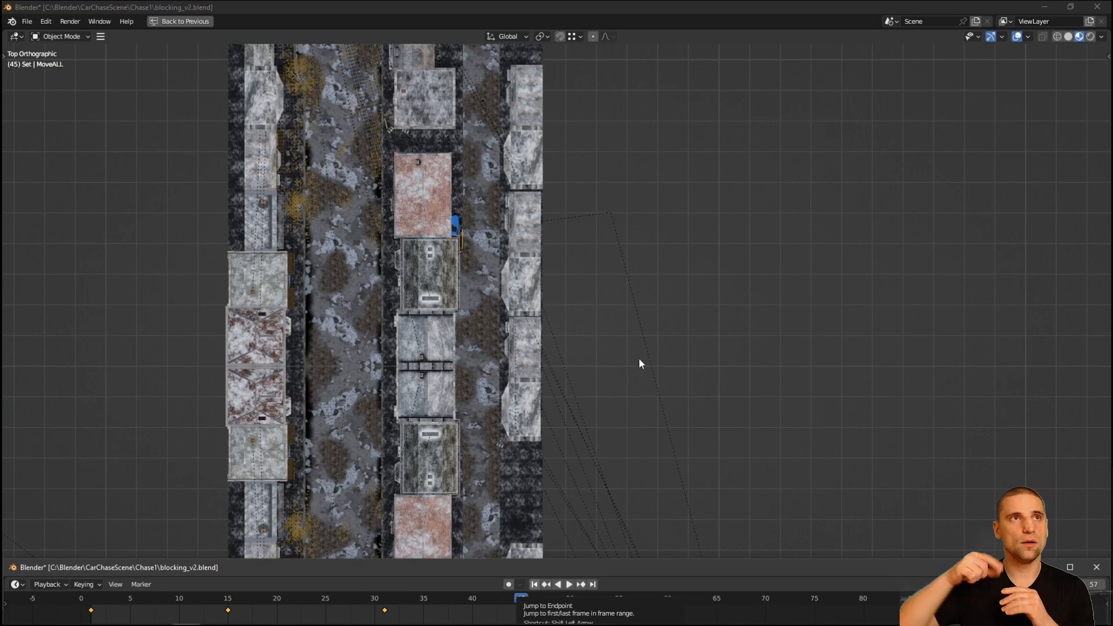
pyautogui.click(522, 599)
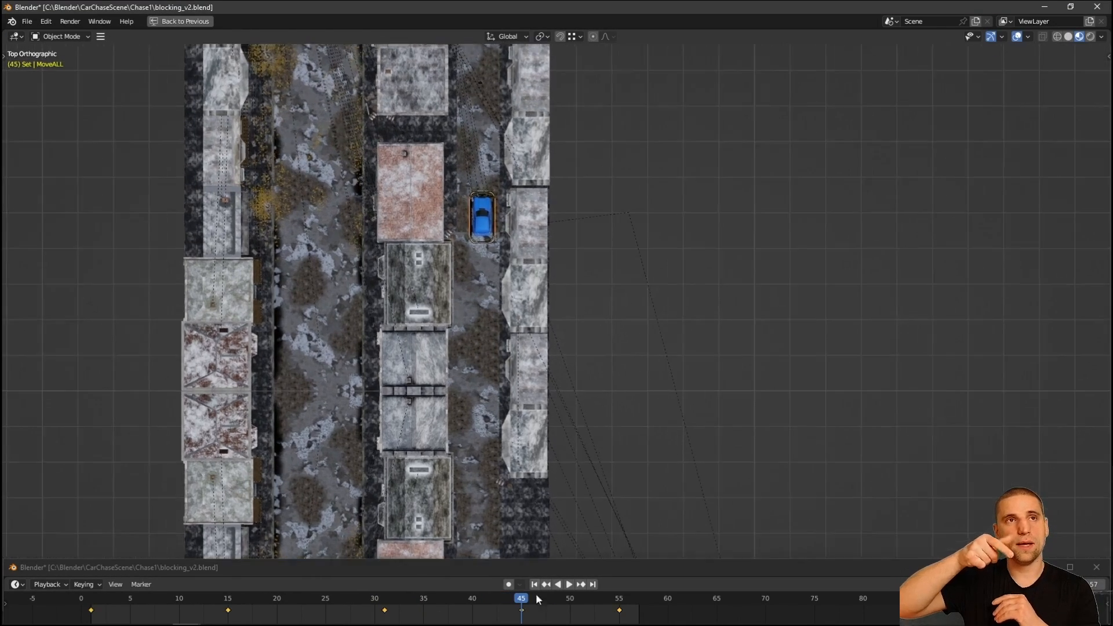
pyautogui.click(569, 585)
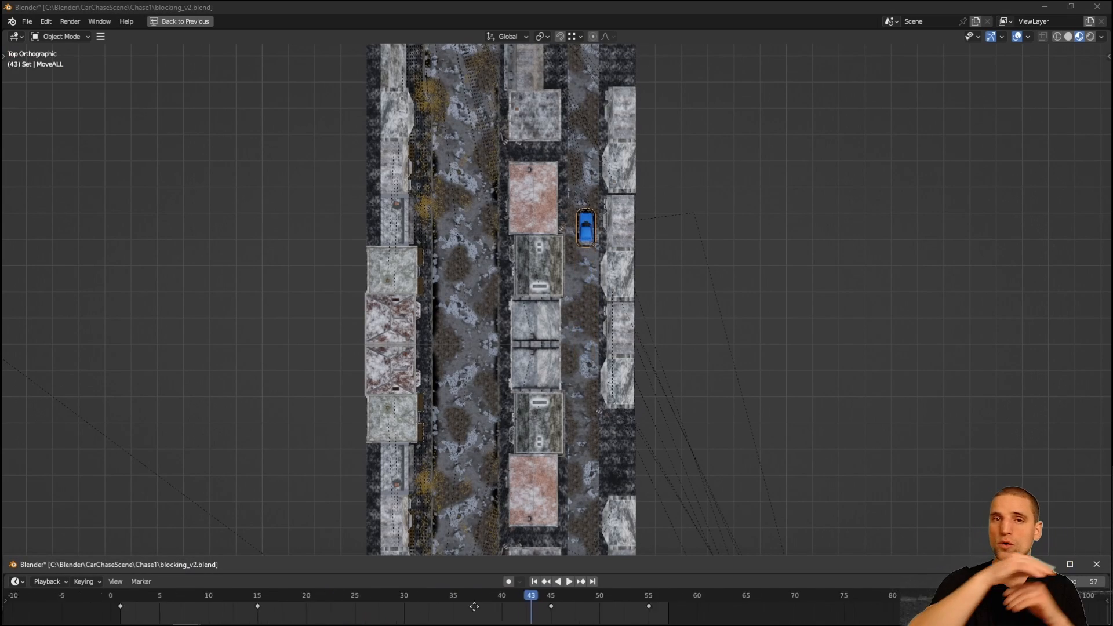
pyautogui.click(569, 582)
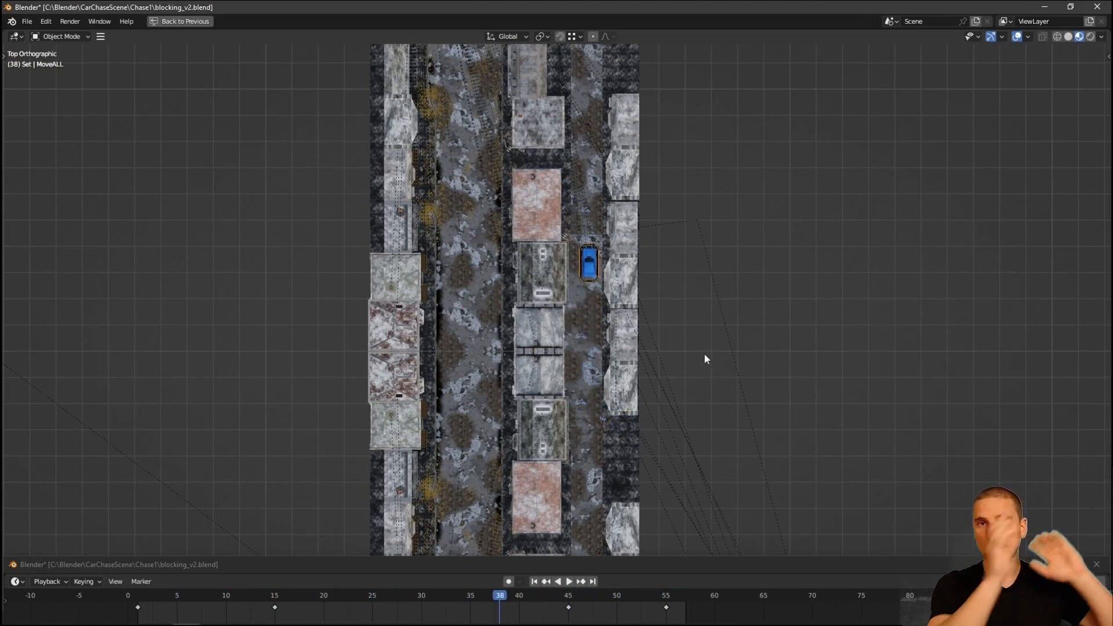
pyautogui.click(569, 581)
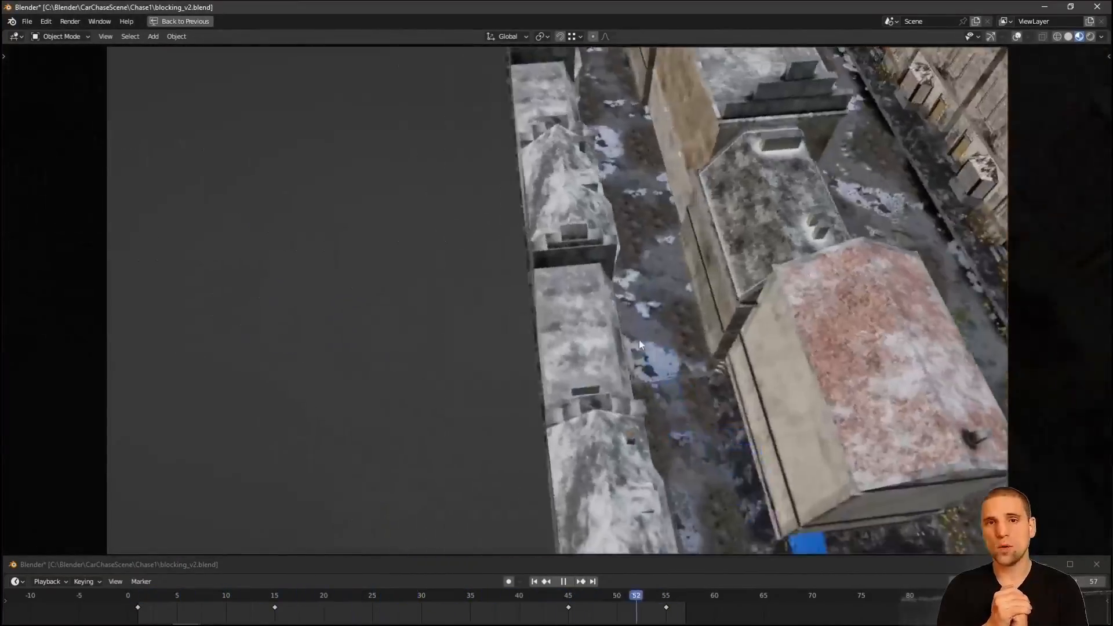
# Step: Move the car at frame 39 and key its location and rotation
pyautogui.click(226, 595)
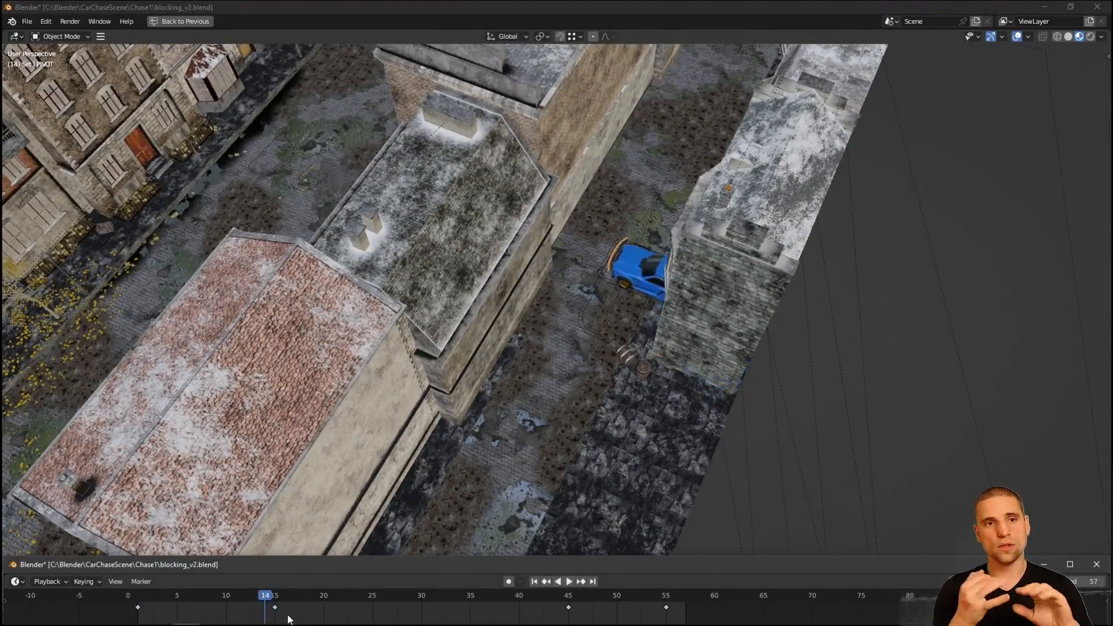
pyautogui.click(569, 581)
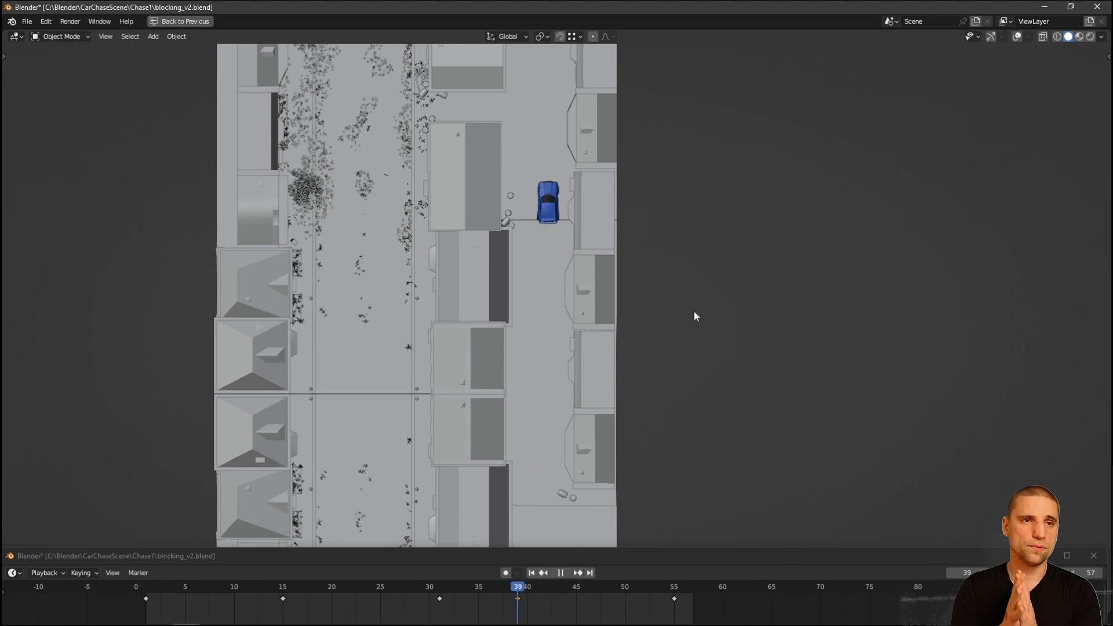
pyautogui.click(26, 21)
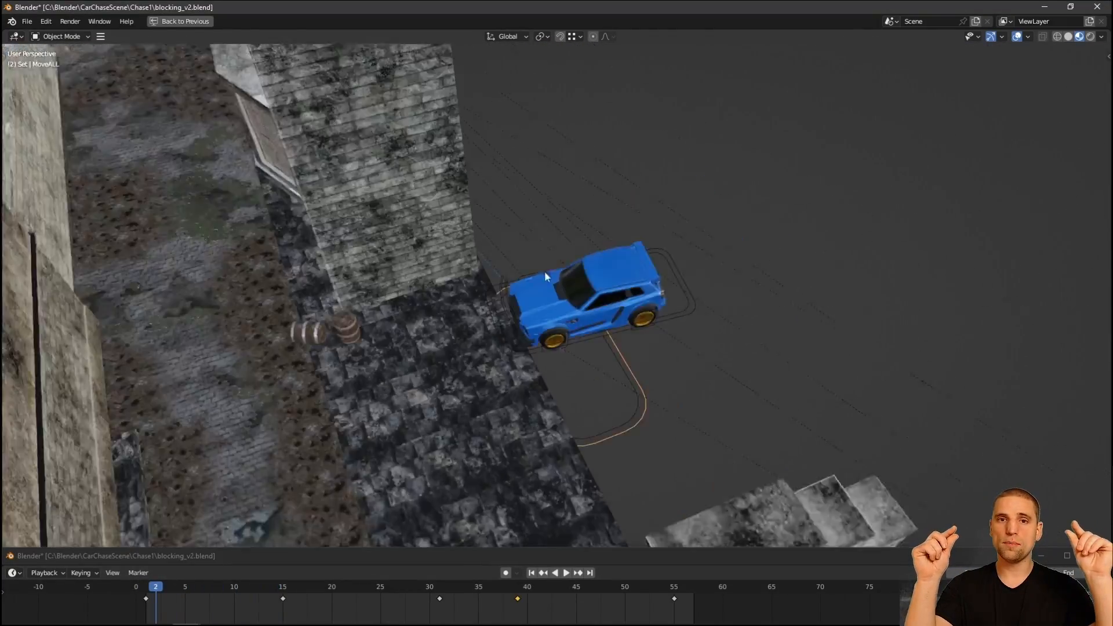
# Step: Key a new car position near frame 7, then rotate it 90 degrees at frame 55
pyautogui.click(566, 573)
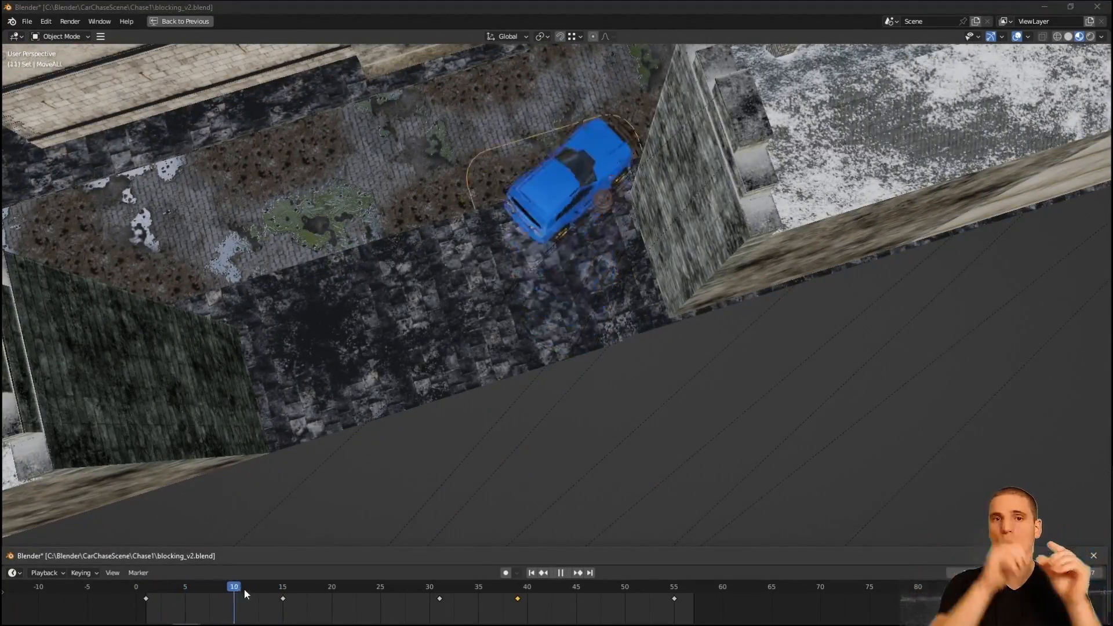
pyautogui.click(205, 586)
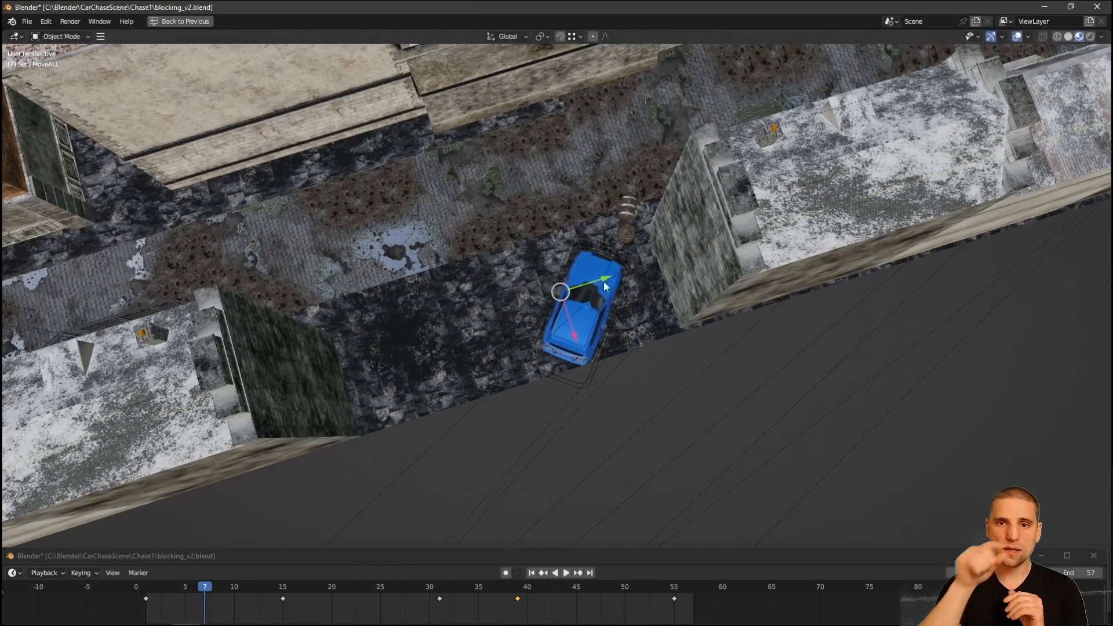
pyautogui.click(560, 573)
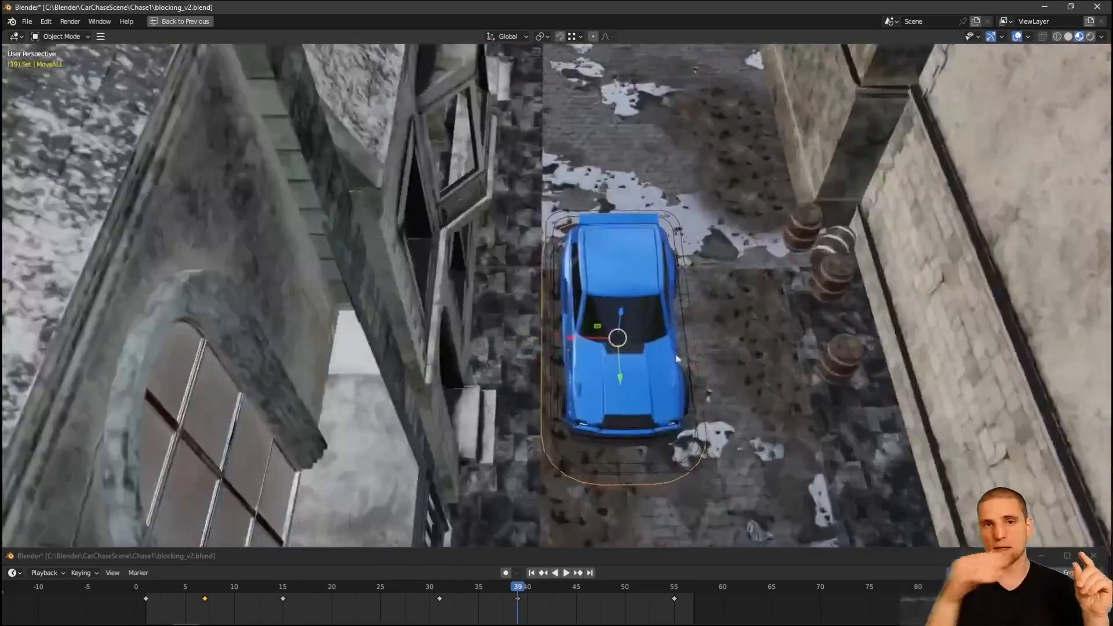
pyautogui.click(560, 573)
pyautogui.write('90')
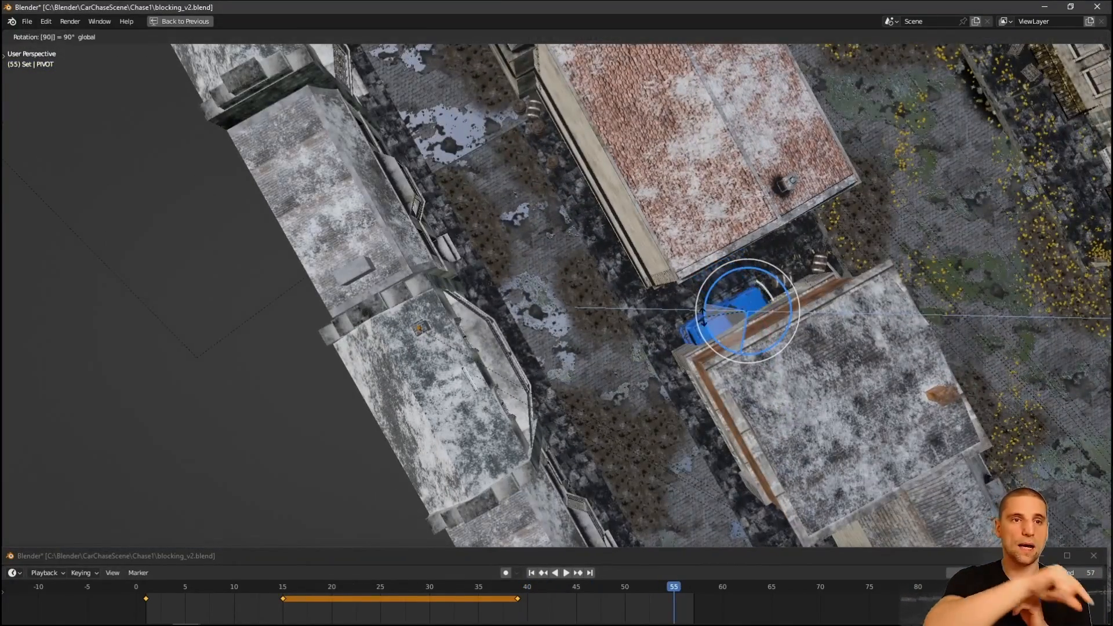
# Step: Confirm the car's 90-degree turn and play the top-down animation from its first frame
pyautogui.click(556, 573)
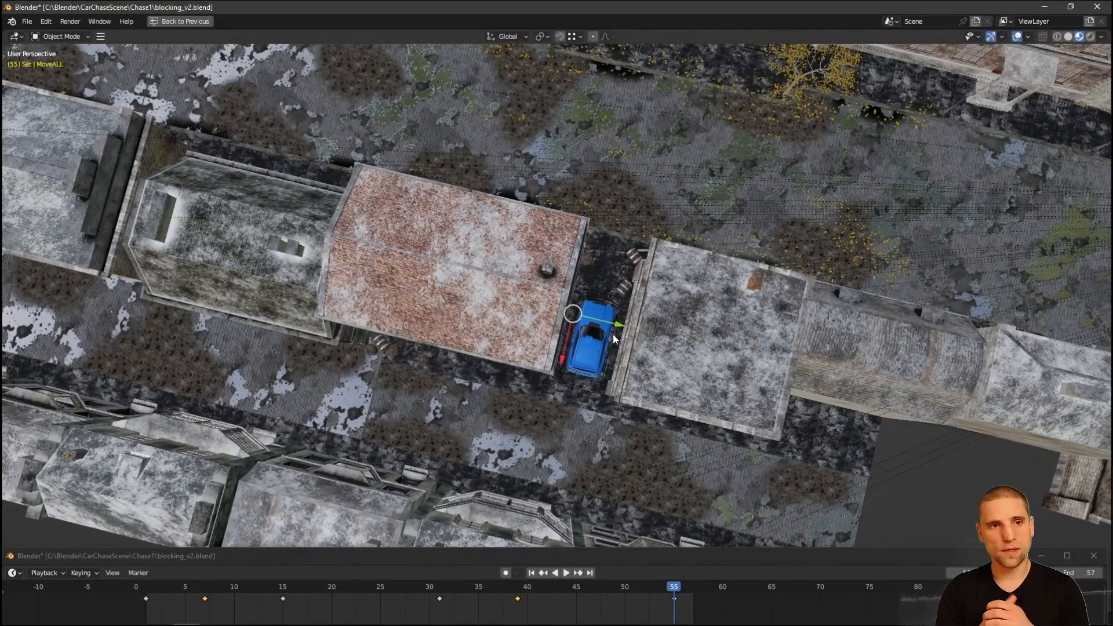
pyautogui.click(560, 572)
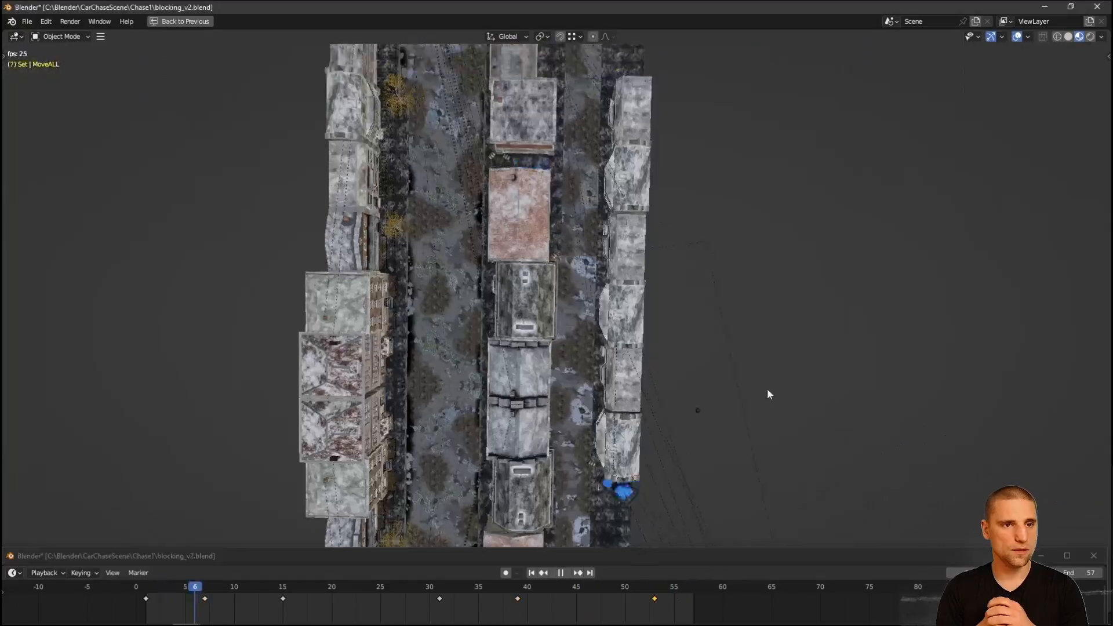
# Step: Pause playback at the corner turn and select the car's pivot to key the drift
pyautogui.click(595, 586)
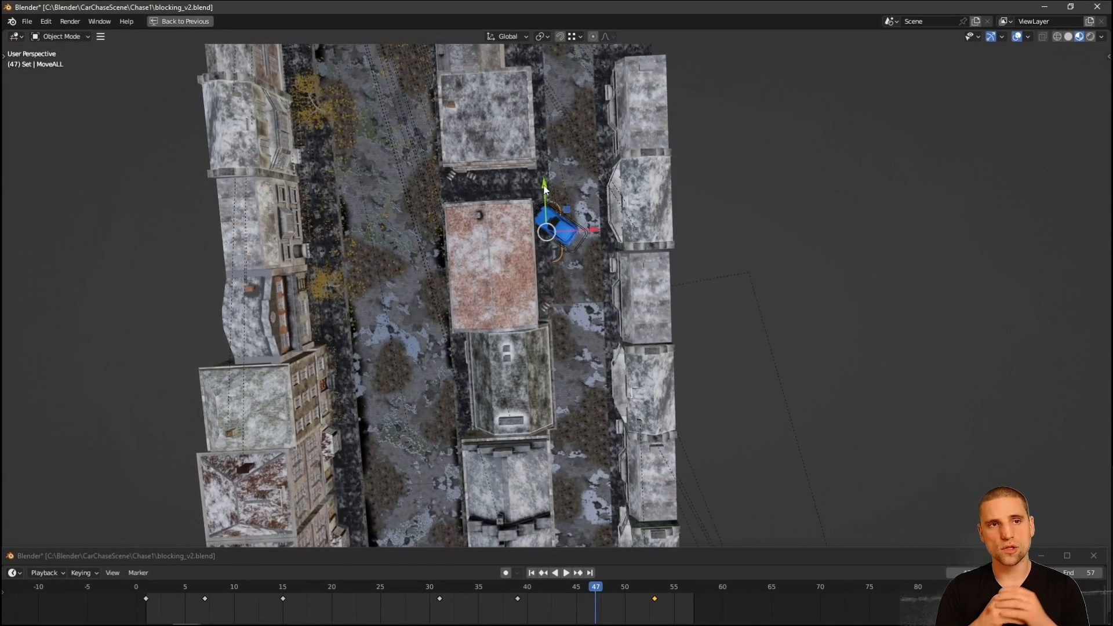
pyautogui.click(559, 573)
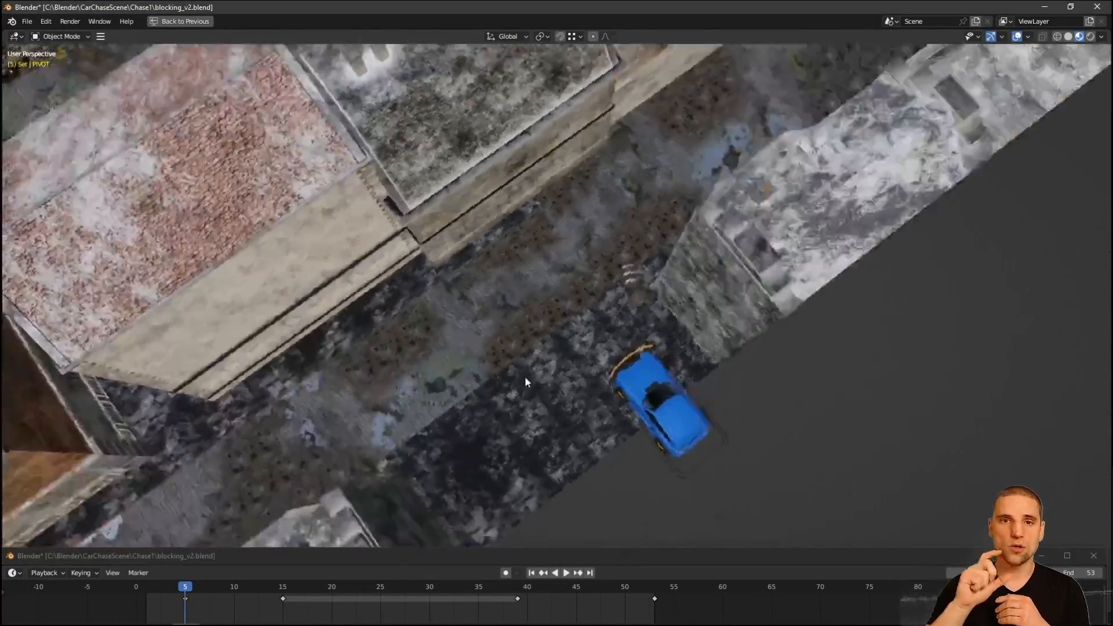
# Step: Slide the selected drift keyframes apart so they run from about frame 3 to 53
pyautogui.click(566, 573)
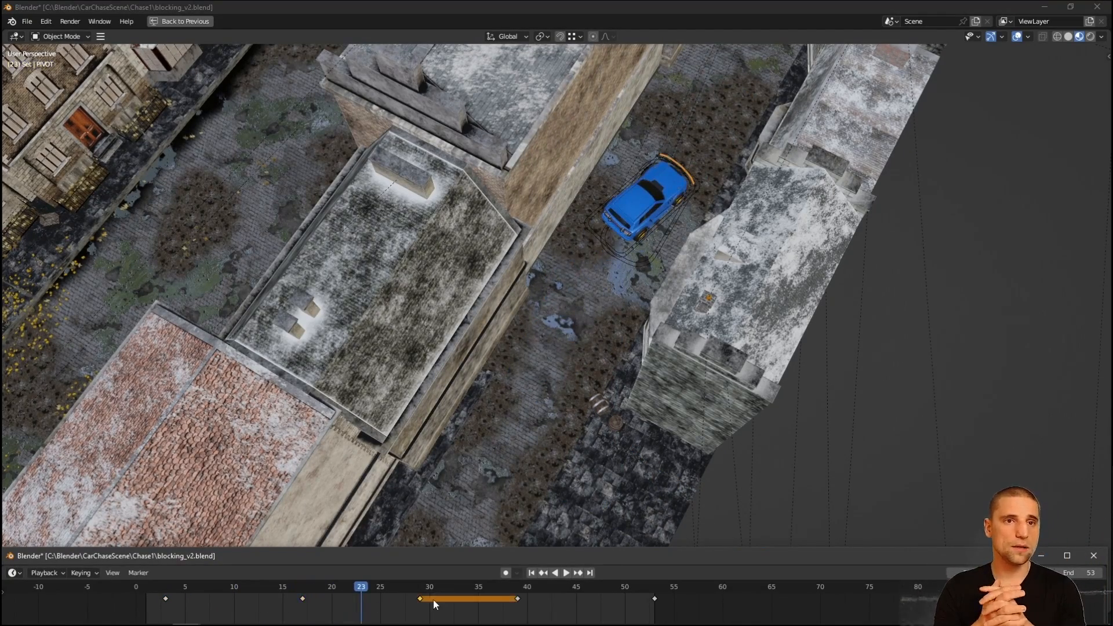
pyautogui.click(555, 572)
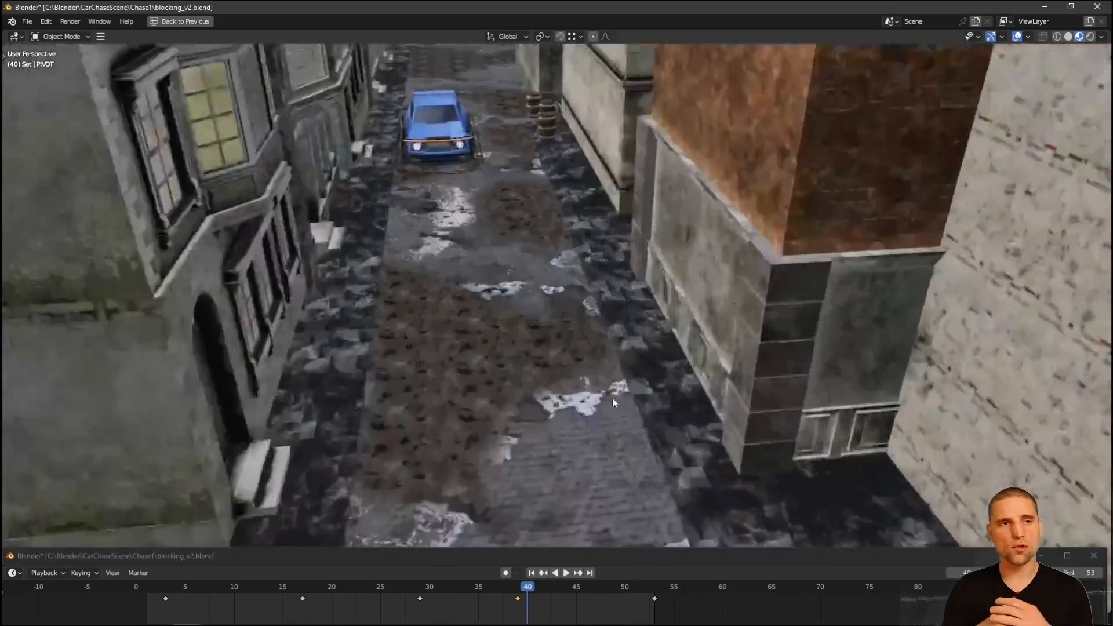
# Step: Play the retimed drift, then view through the camera behind the blue car in the alley
pyautogui.click(564, 573)
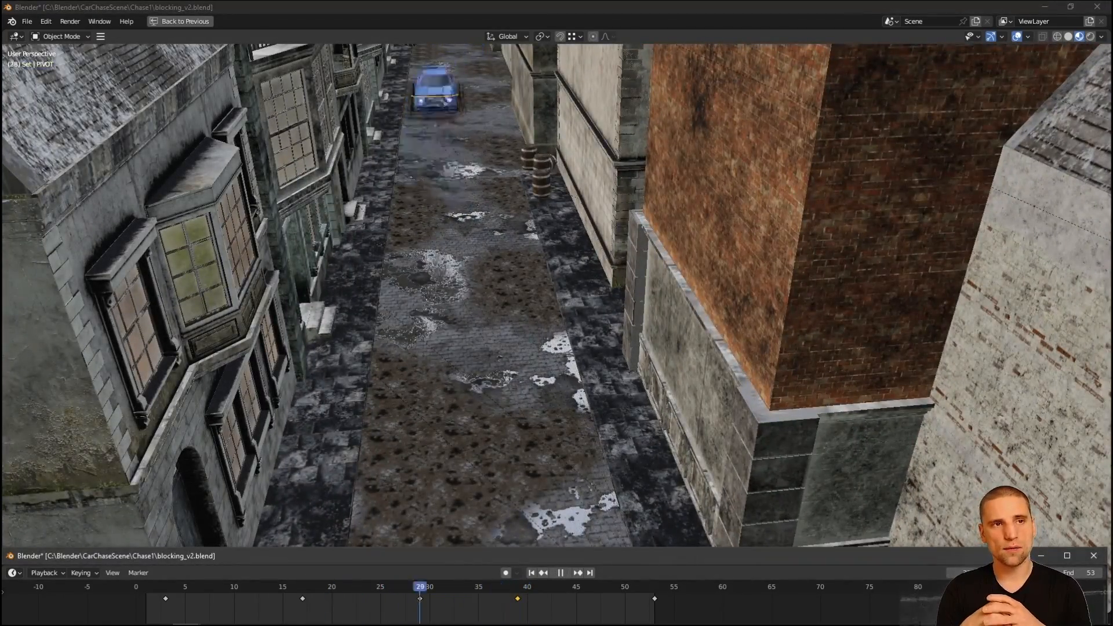
pyautogui.click(662, 586)
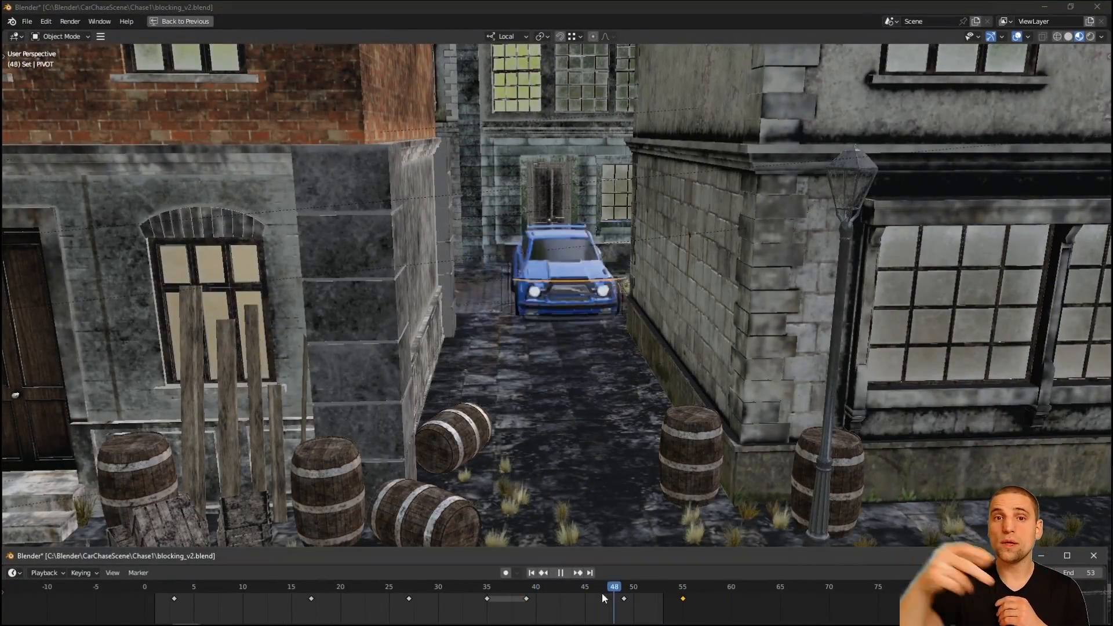
pyautogui.click(26, 21)
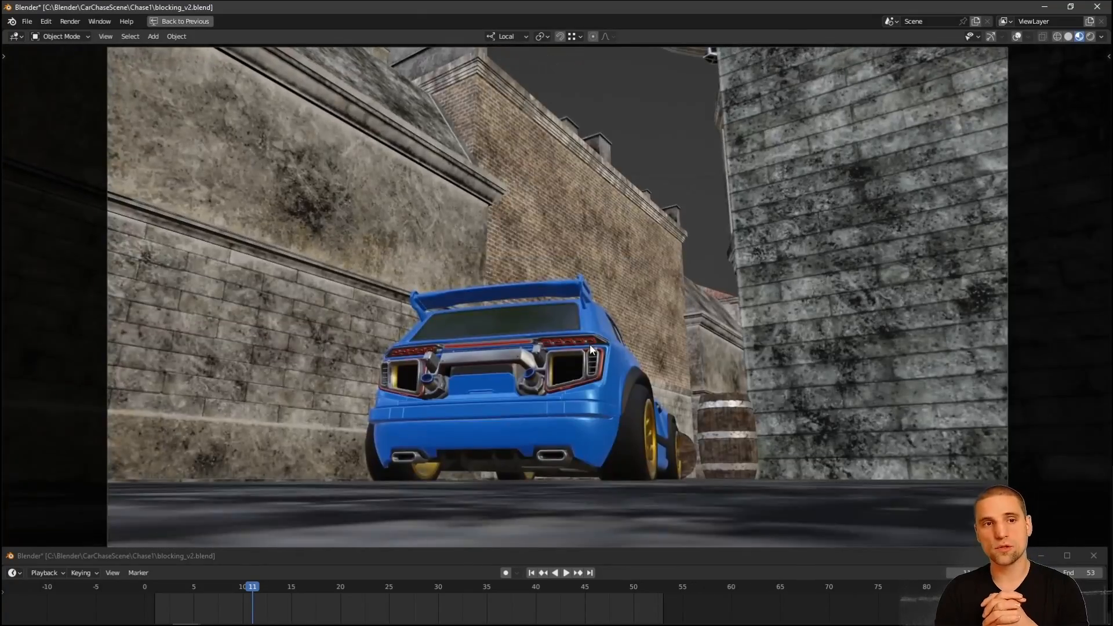
# Step: In the Animation workspace, add a cube empty and move the camera into a Camera collection
pyautogui.click(397, 22)
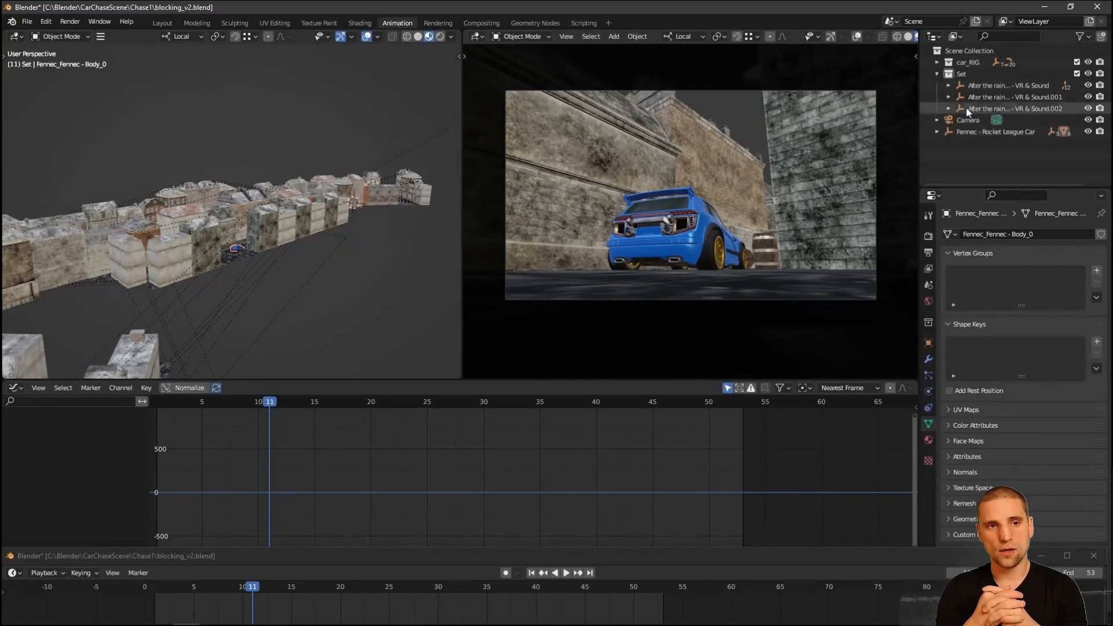
pyautogui.click(968, 119)
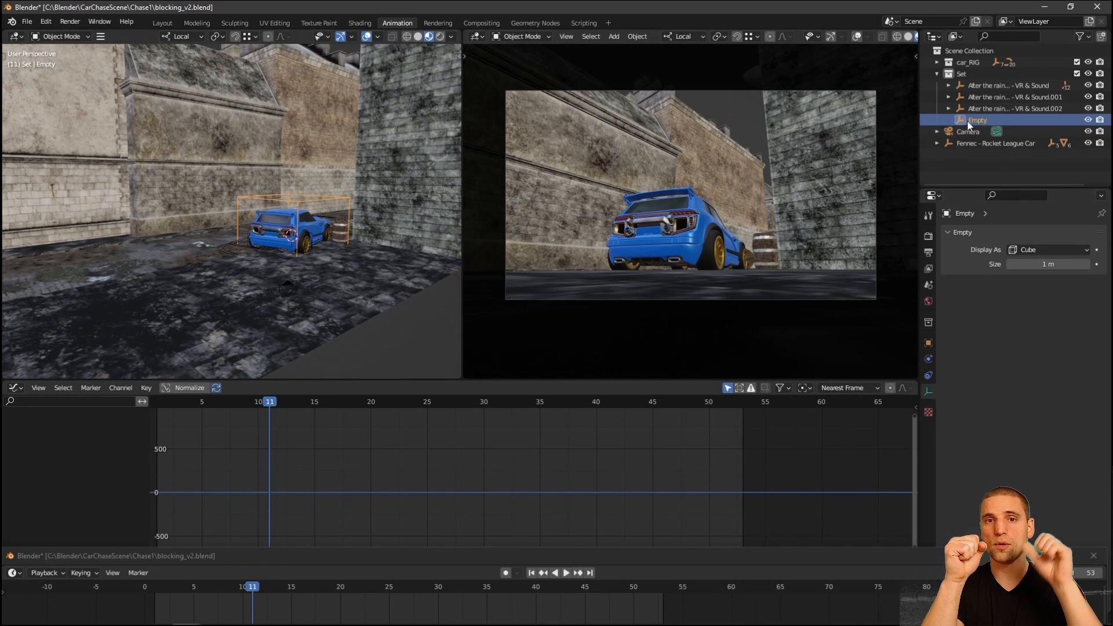
pyautogui.click(968, 132)
pyautogui.write('Camer')
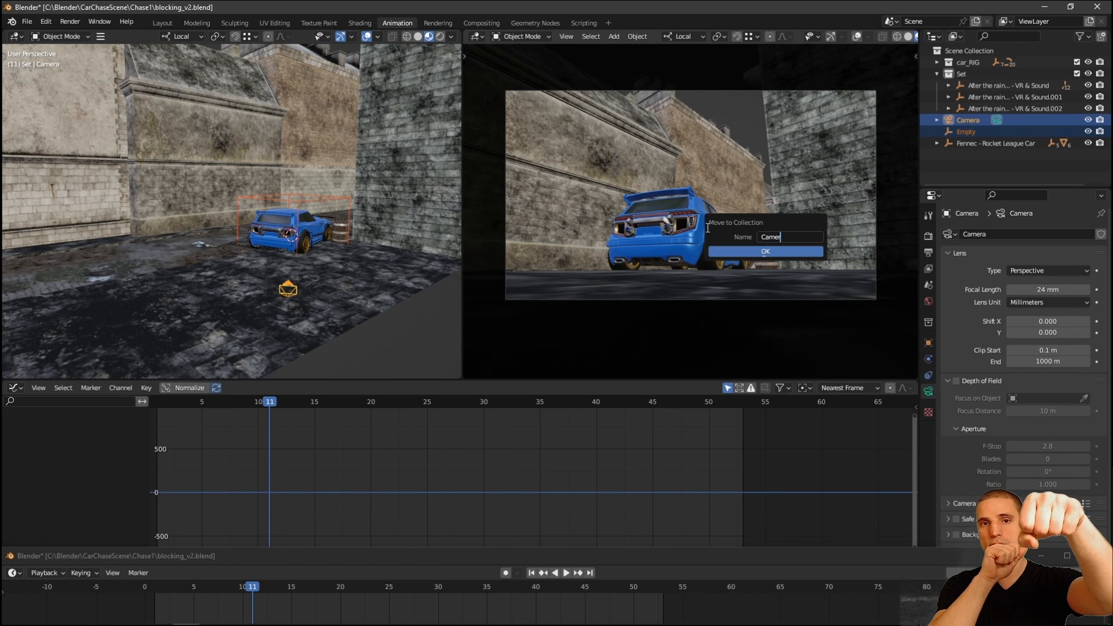
pyautogui.click(765, 250)
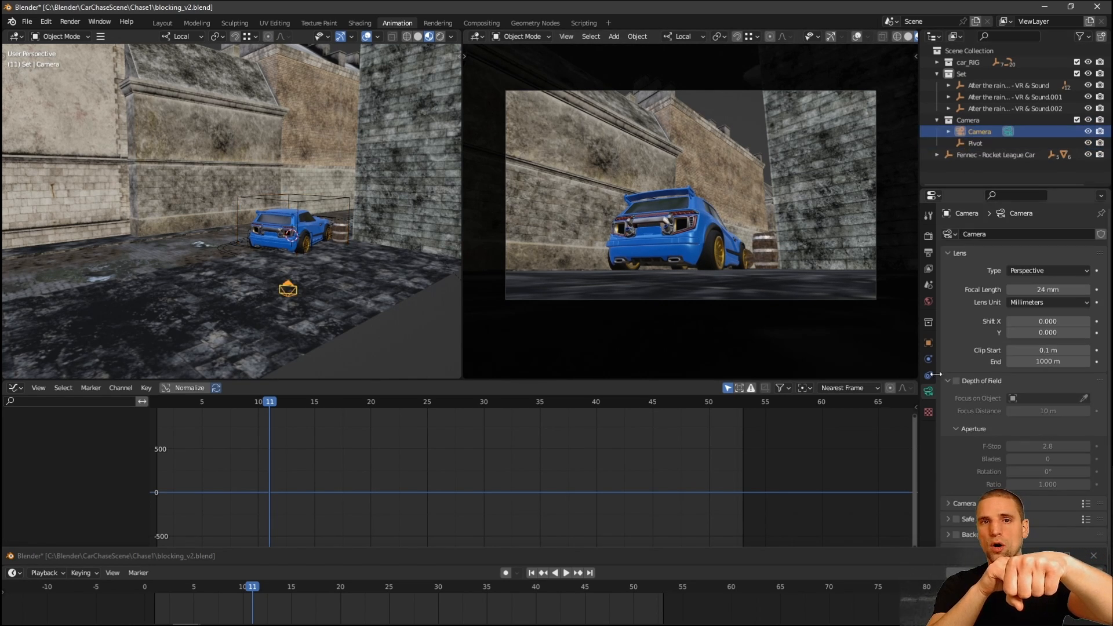
# Step: Add a Child Of constraint tying the camera to the Pivot empty, then keyframe Pivot's transform
pyautogui.click(928, 374)
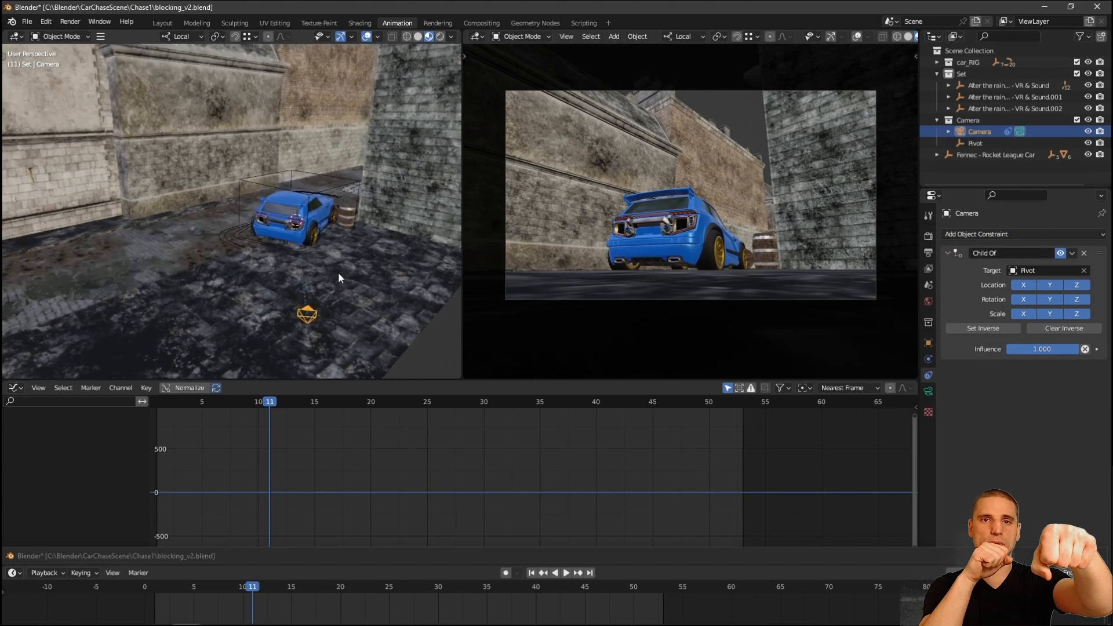
pyautogui.click(560, 572)
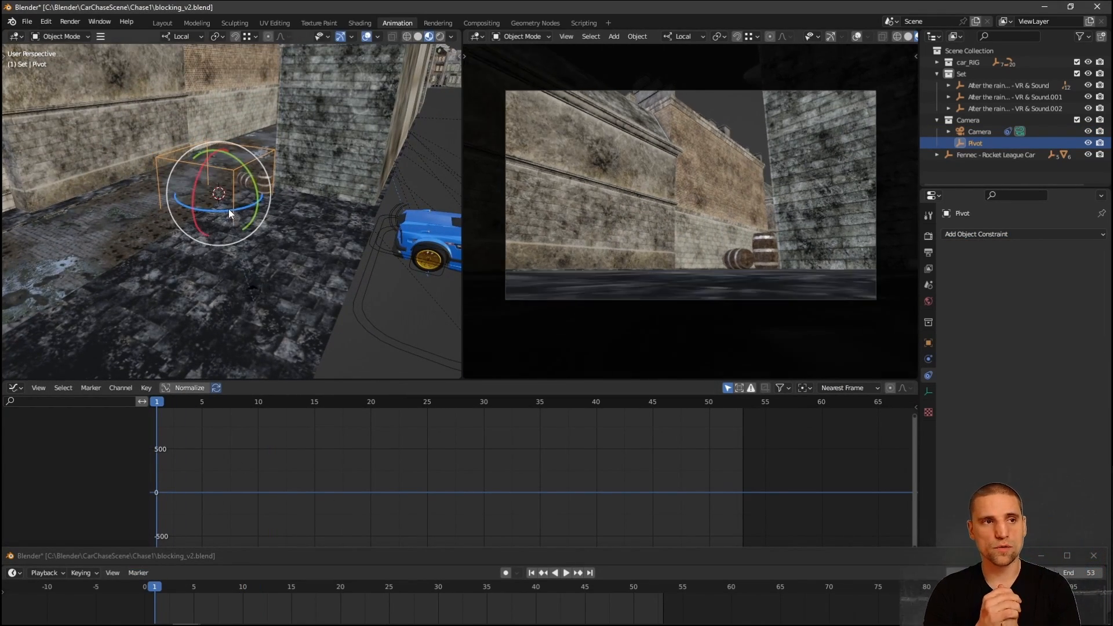
pyautogui.click(559, 573)
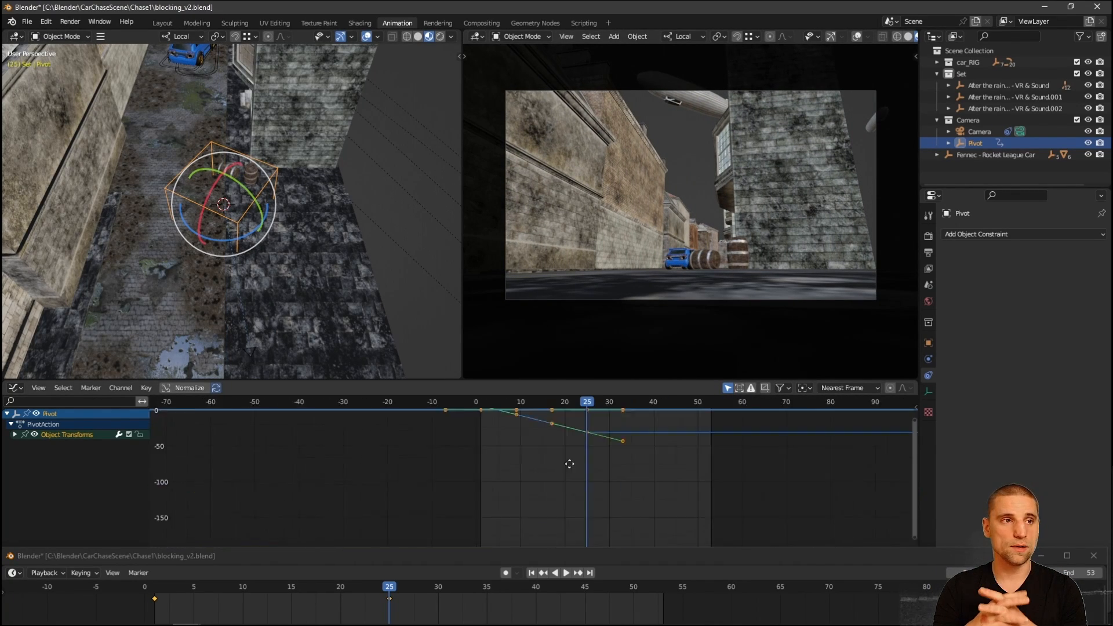
# Step: Preview through the camera and key Child Of influences to hand off between empties 1 and 2
pyautogui.click(560, 572)
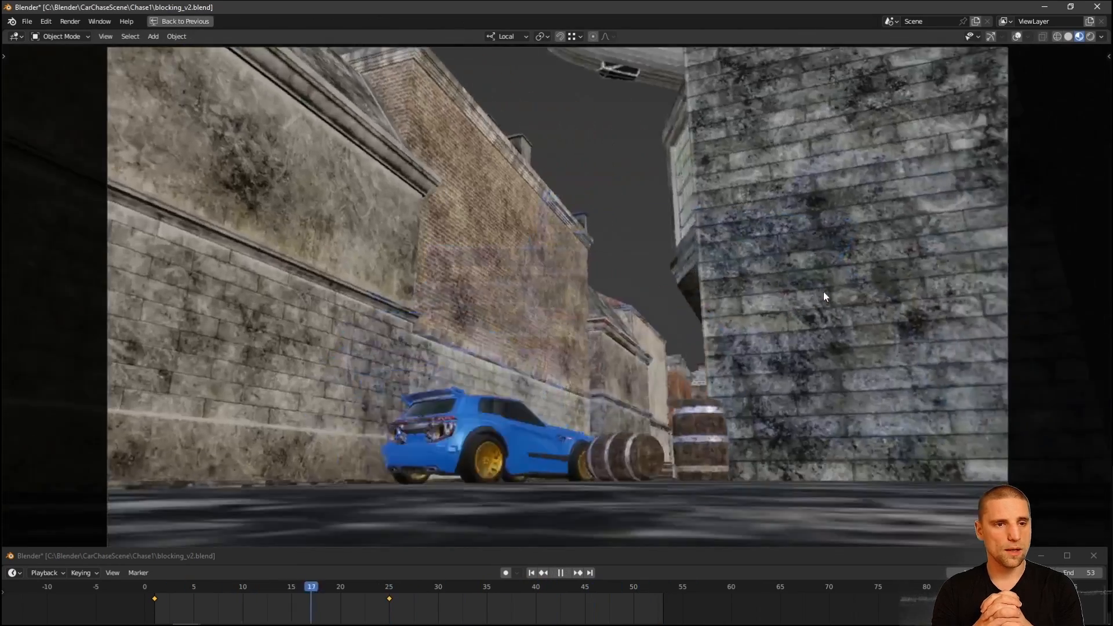
pyautogui.click(164, 587)
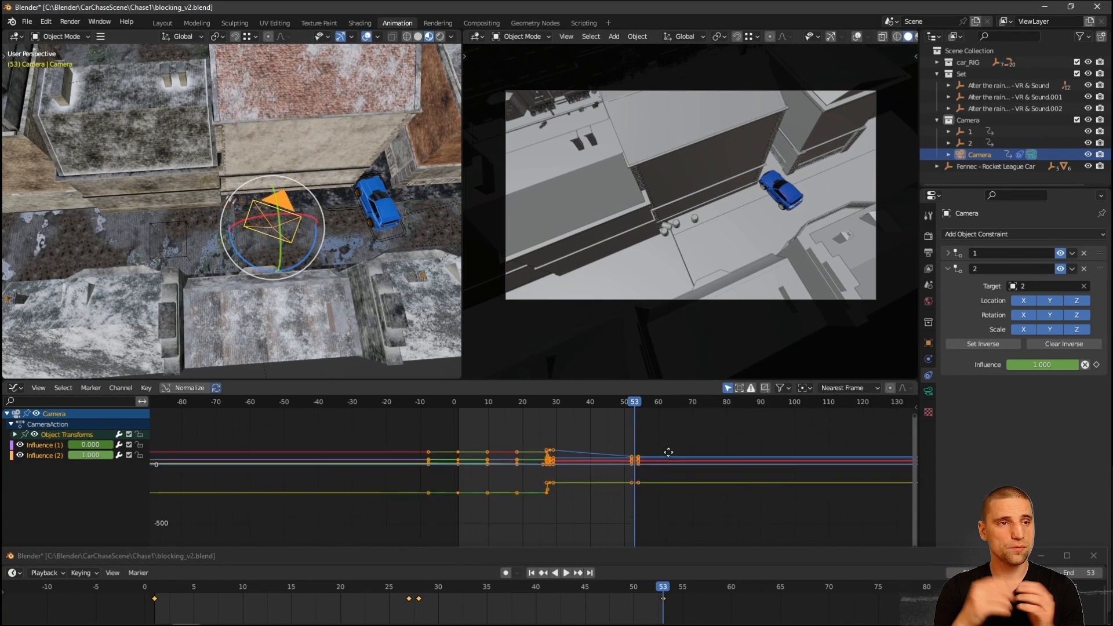
# Step: Play the top-down shot, save as blocking_v3, and show the output settings for H.264 QuickTime
pyautogui.click(559, 573)
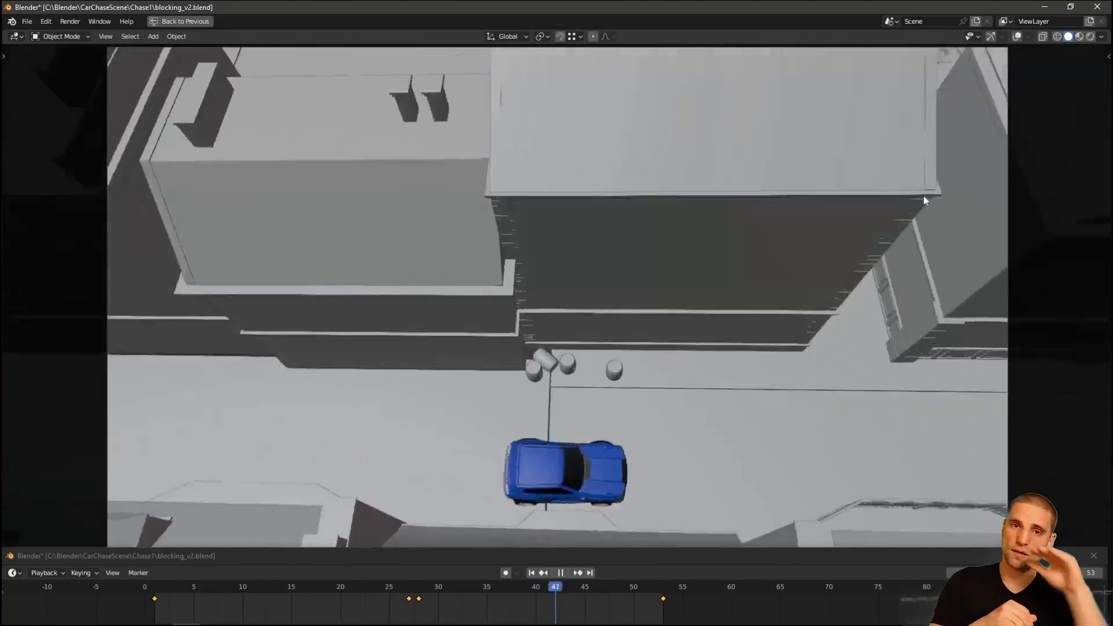
pyautogui.click(397, 22)
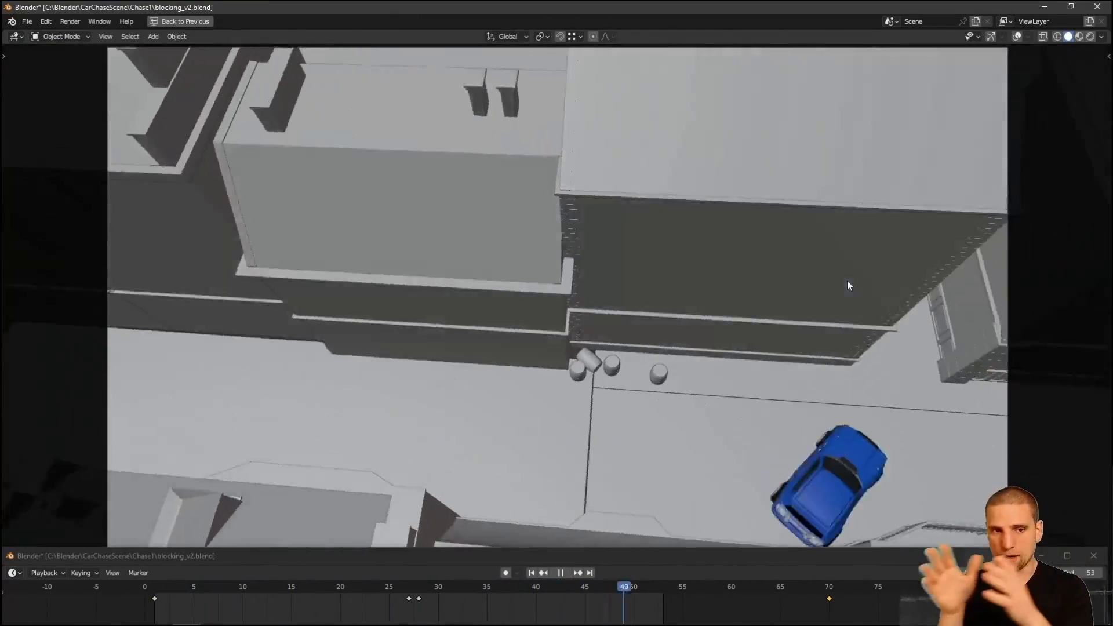
pyautogui.click(479, 586)
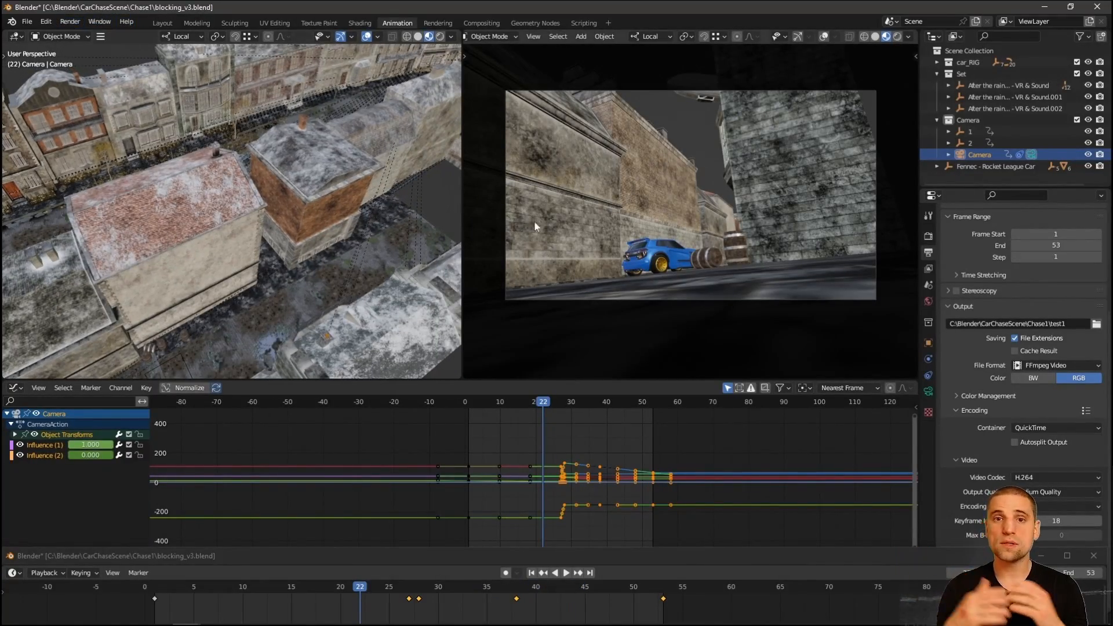
# Step: Render the camera shot to a video file and close the preview player
pyautogui.press('F12')
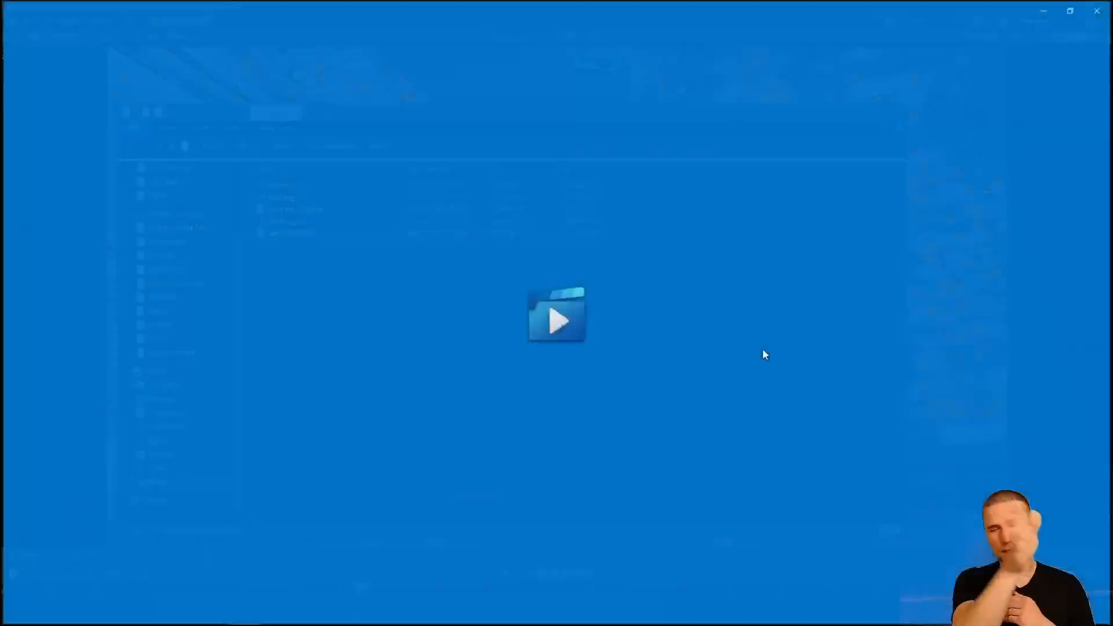
pyautogui.click(557, 320)
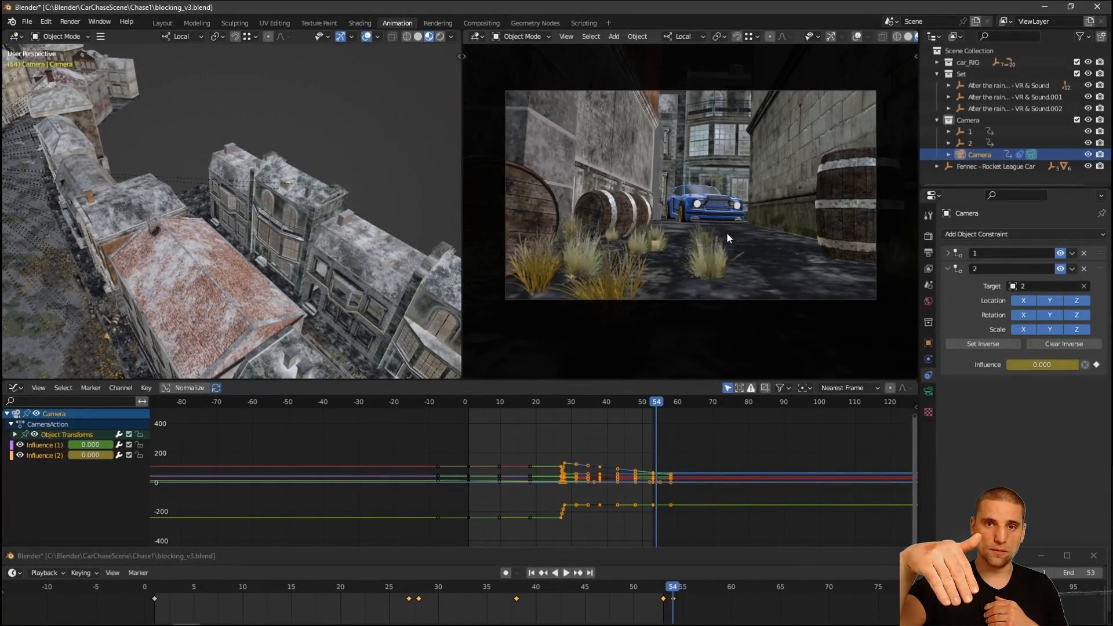
# Step: Keyframe Influence on both camera Child Of constraints and maximize the top-down 3D viewport
pyautogui.click(561, 573)
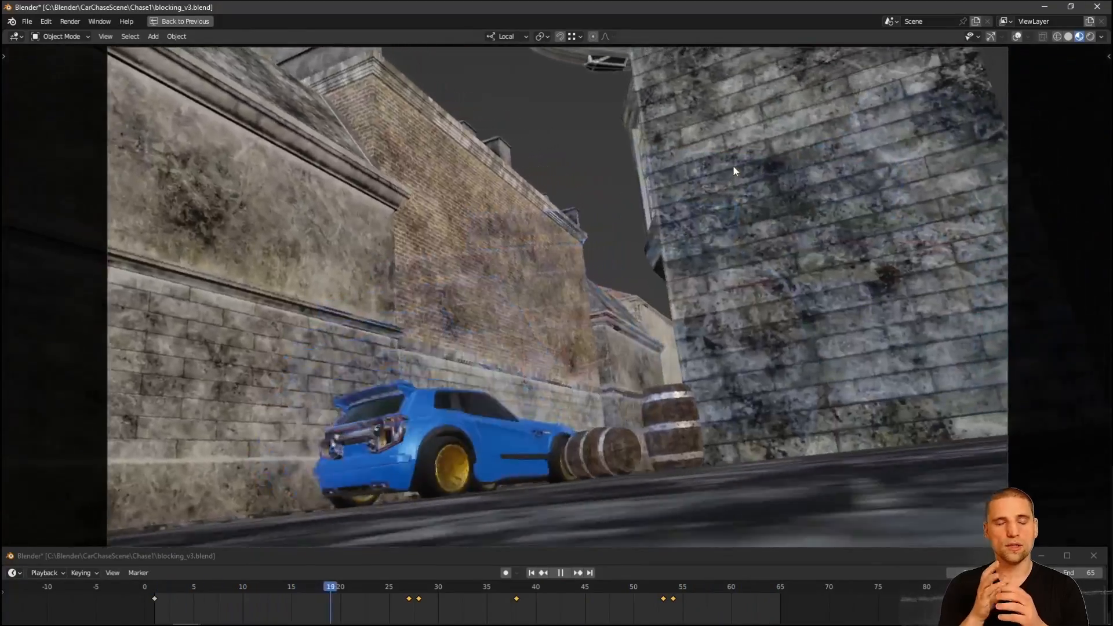
pyautogui.click(397, 22)
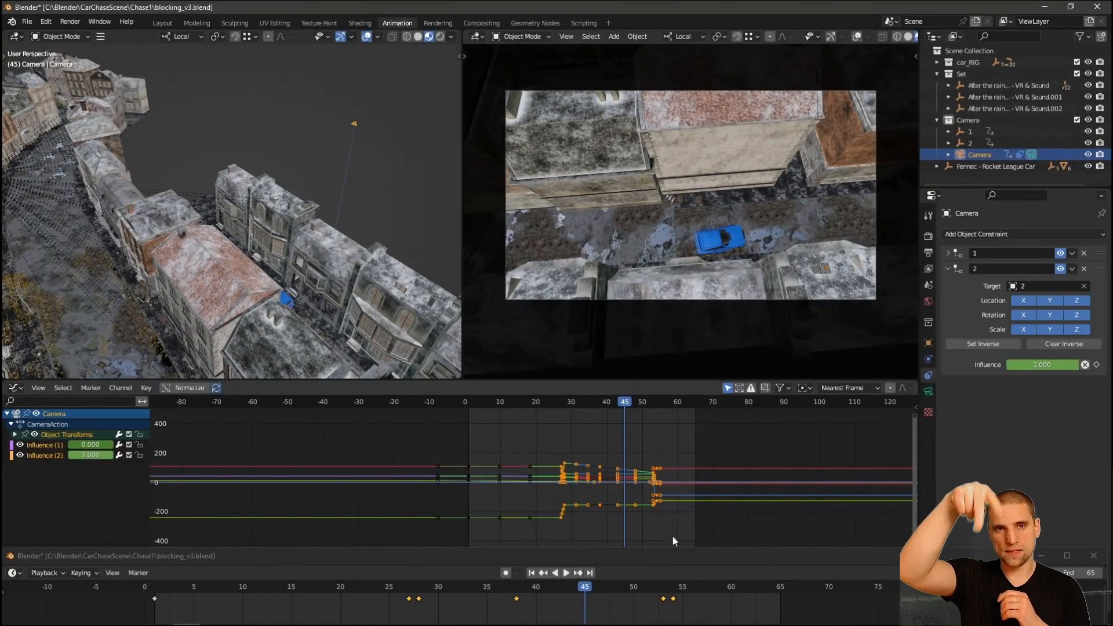
pyautogui.click(554, 572)
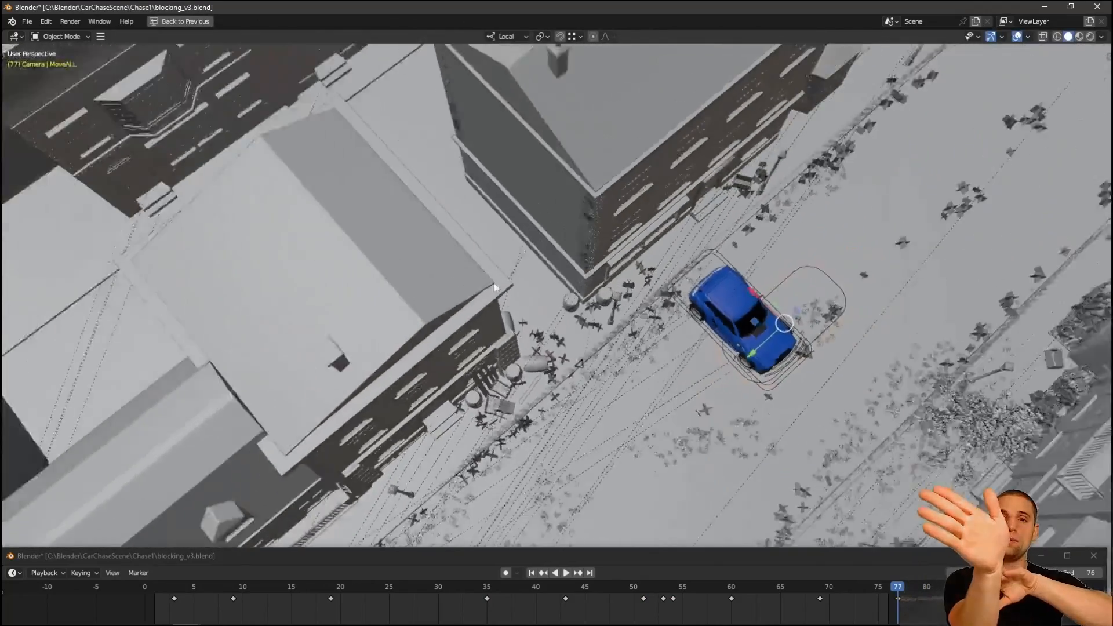
# Step: Play the top-down chase full-screen, then scrub to frame 76's barrel-lined alley
pyautogui.click(560, 572)
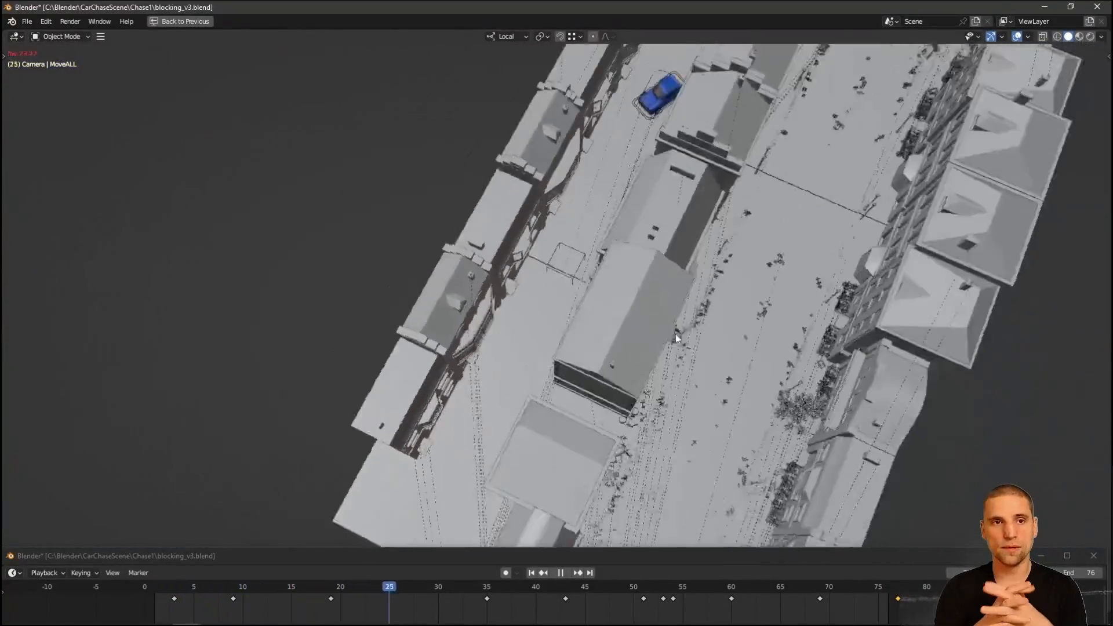
pyautogui.click(560, 573)
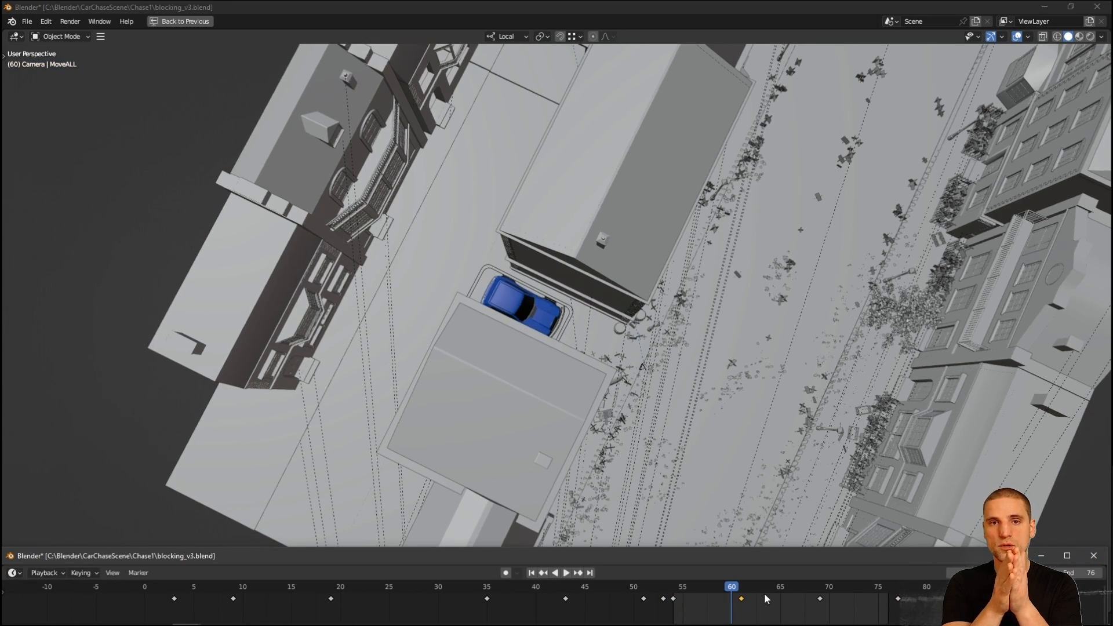
pyautogui.click(566, 573)
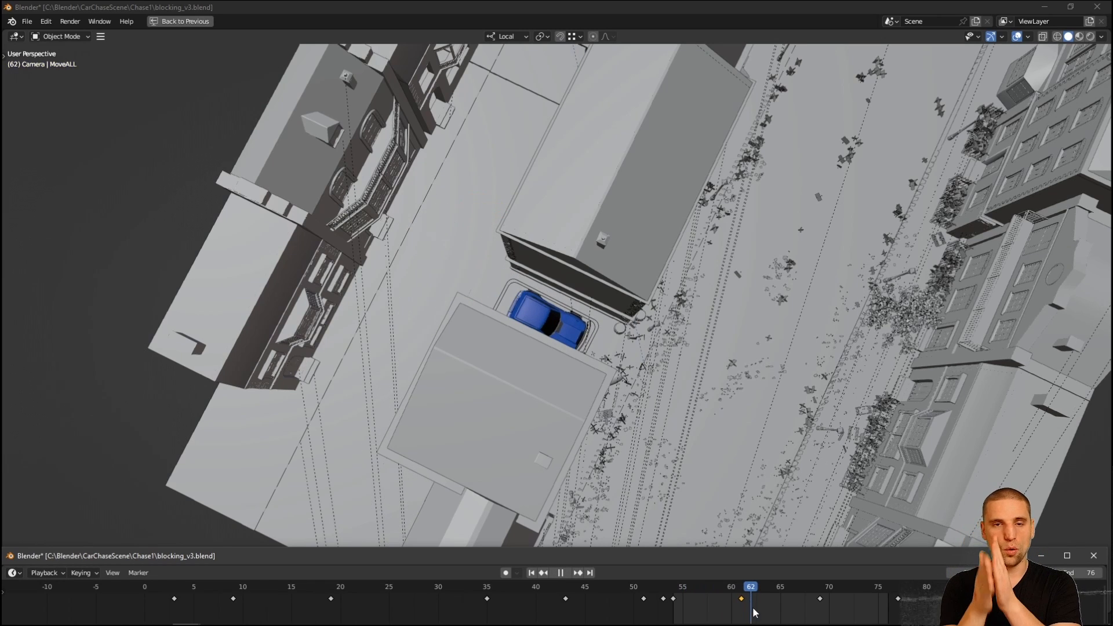
pyautogui.click(779, 586)
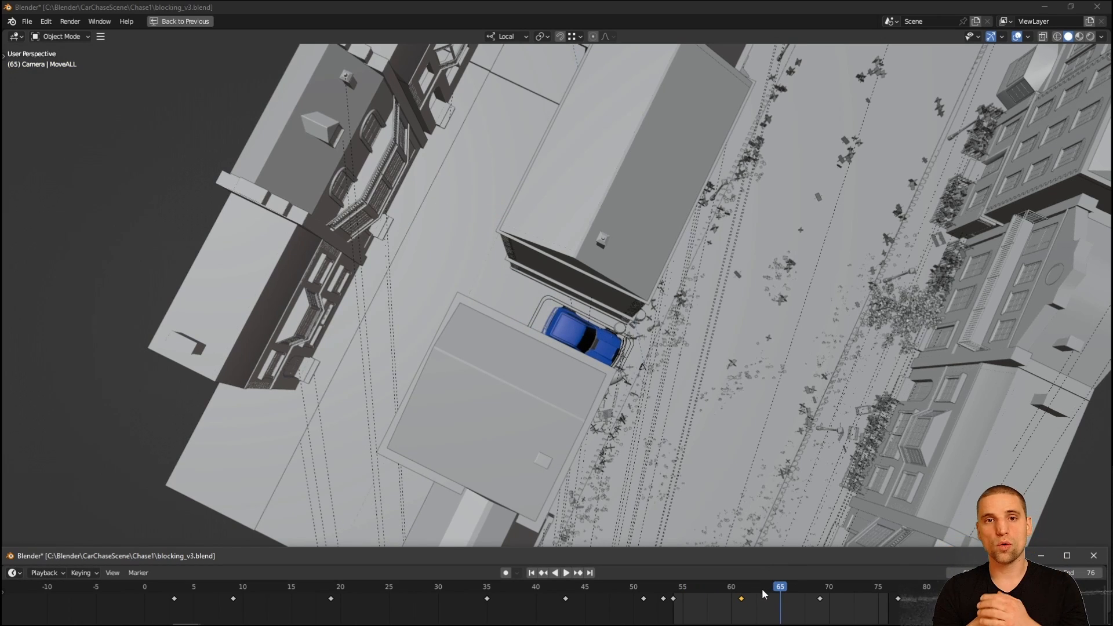
pyautogui.click(566, 573)
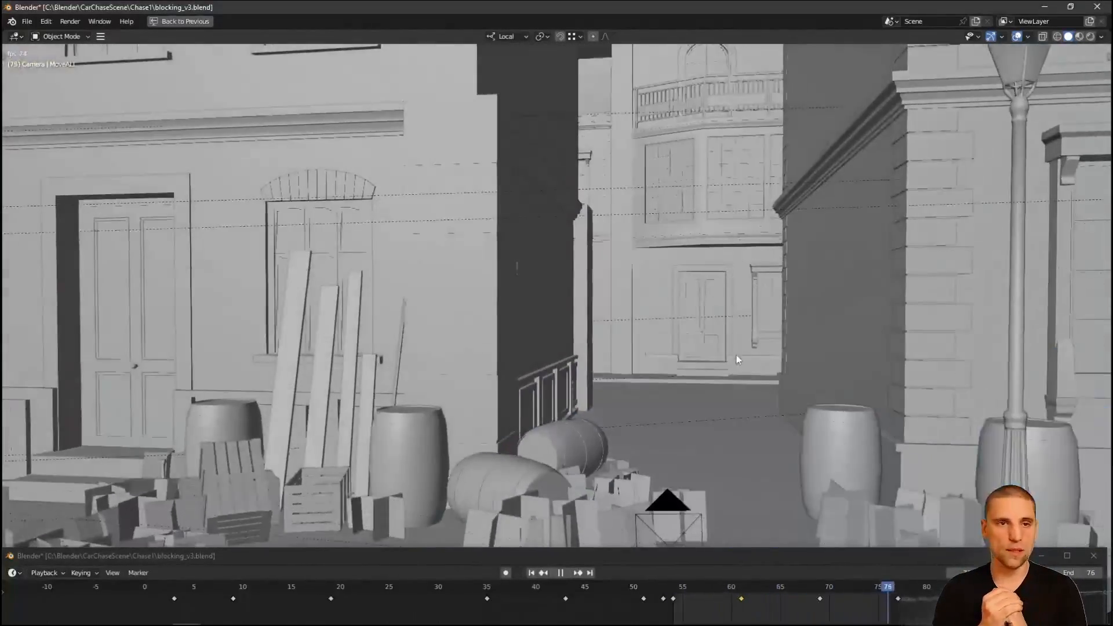
# Step: Play the alley approach maximized, then restore the split layout showing MoveALL-sub keys near frames 50–60
pyautogui.click(682, 586)
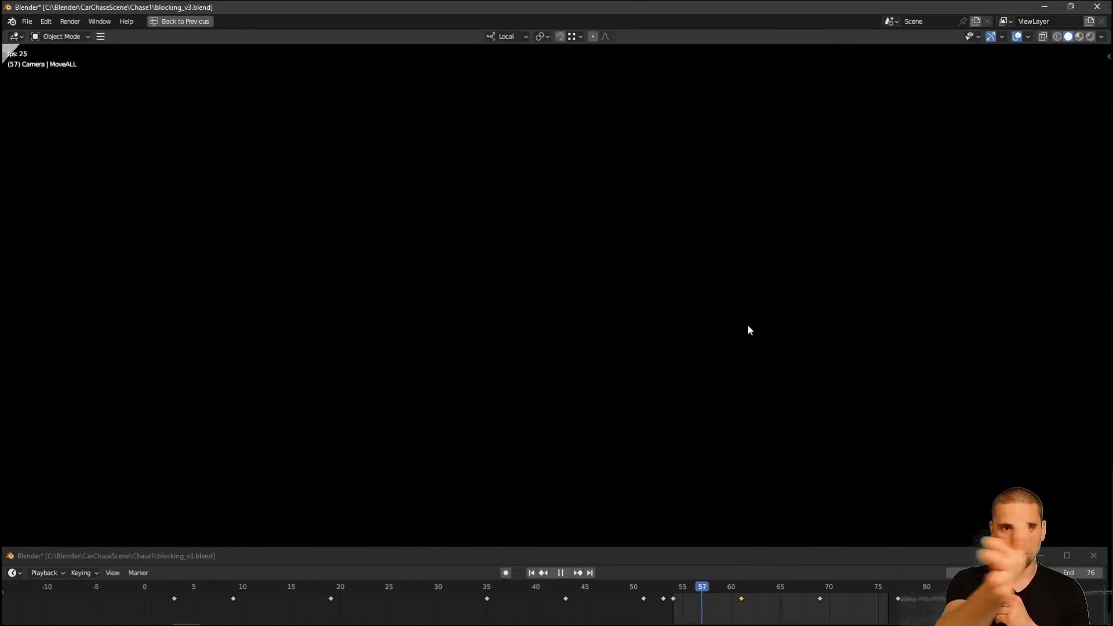
pyautogui.click(560, 573)
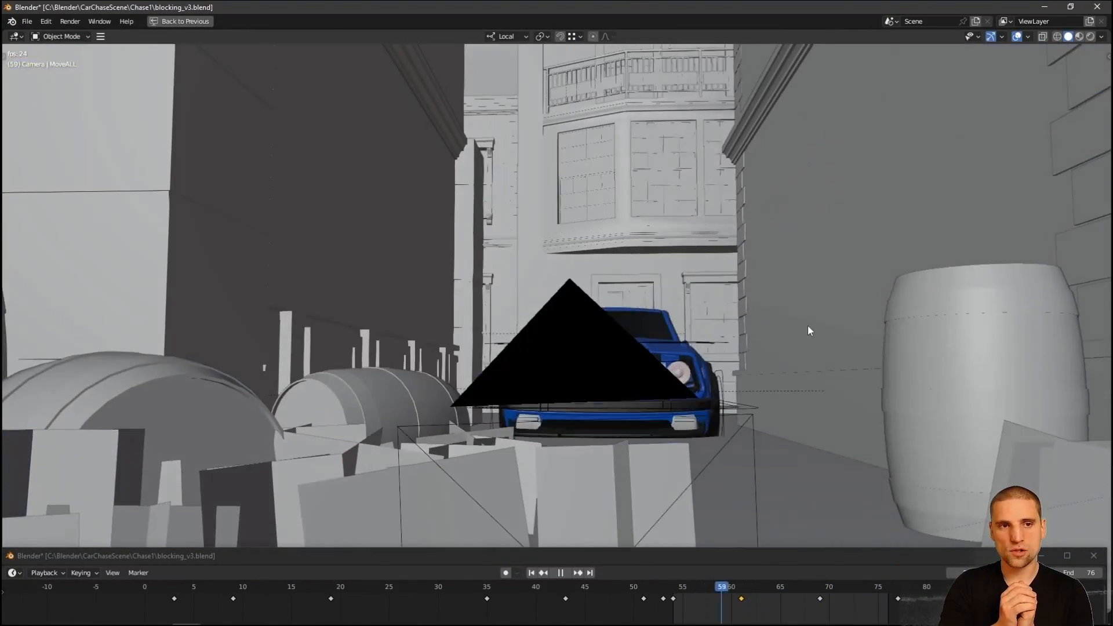
pyautogui.click(560, 573)
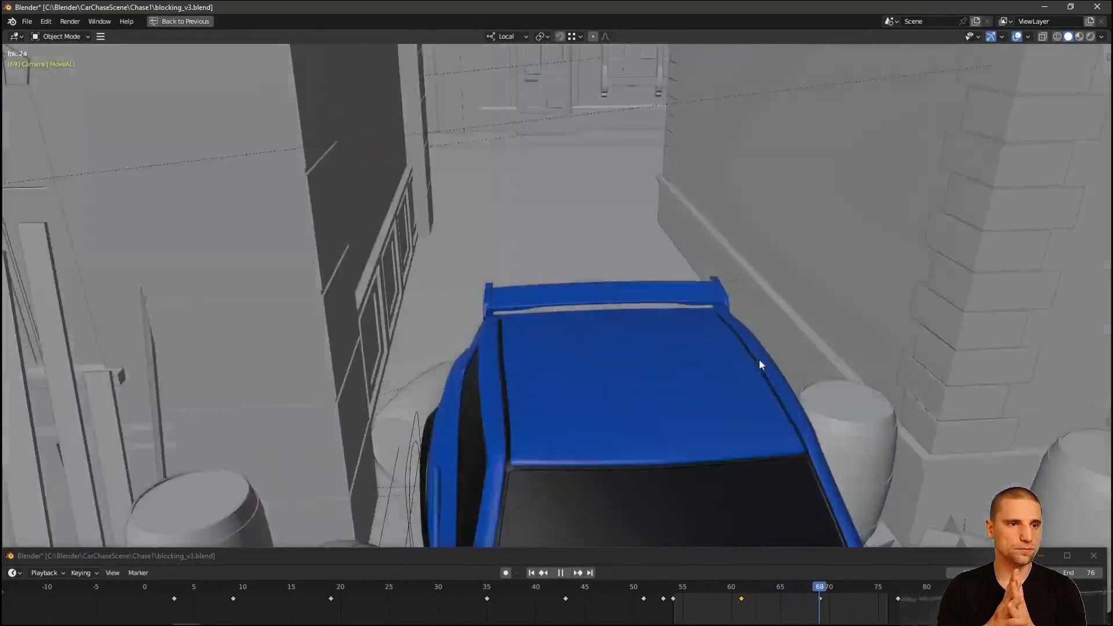
pyautogui.click(397, 23)
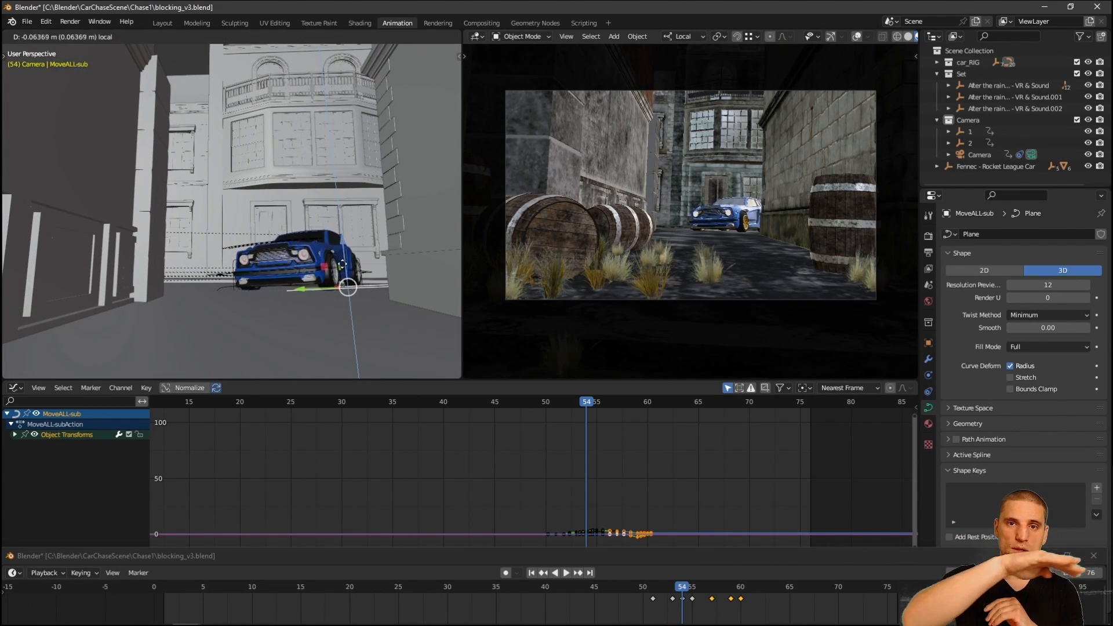
# Step: Rotate MoveALL-sub and insert new rotation keyframes around frame 57
pyautogui.click(560, 572)
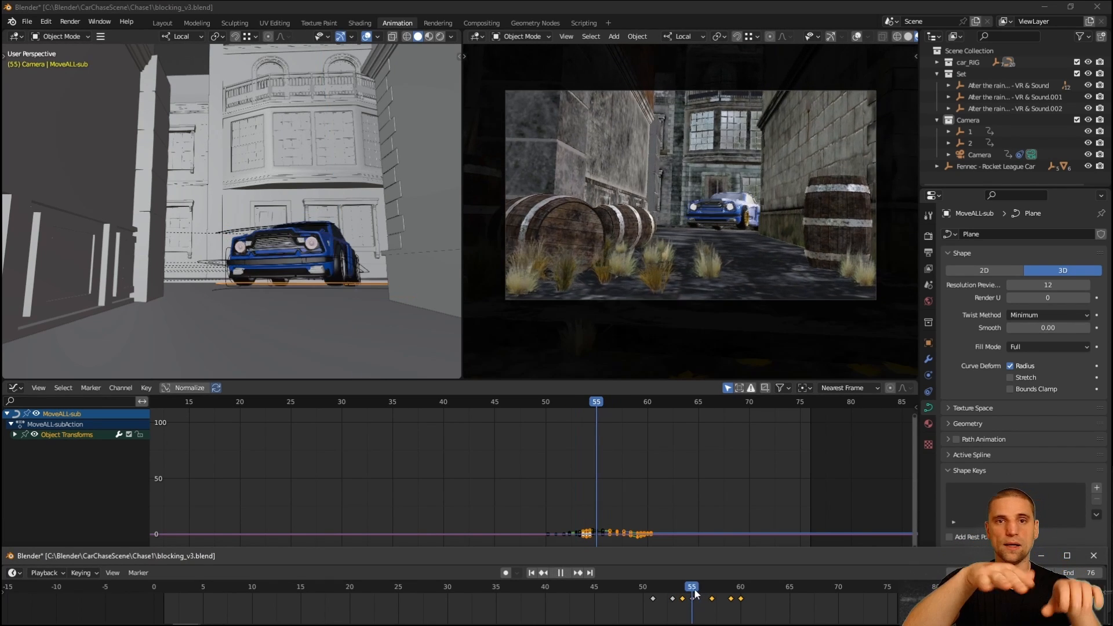
pyautogui.click(712, 599)
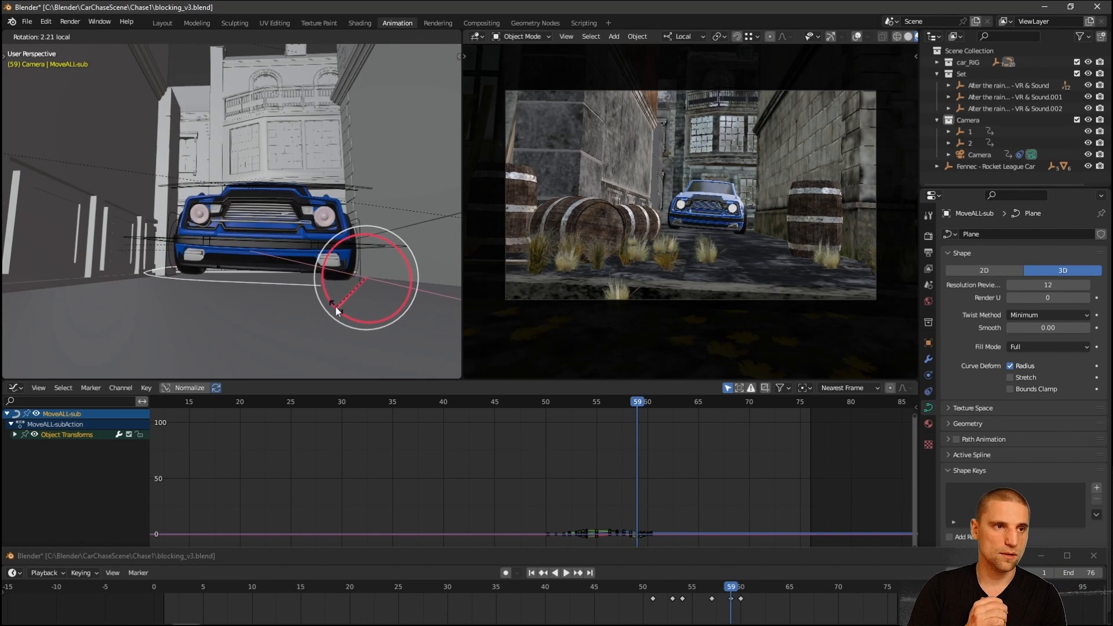
pyautogui.rightClick(607, 532)
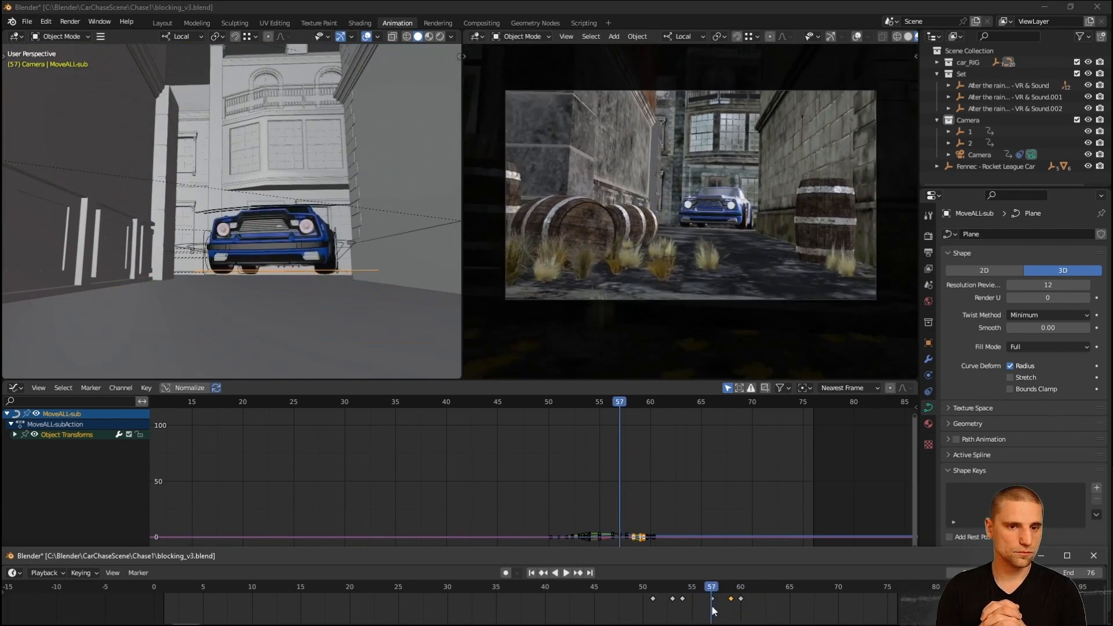
pyautogui.click(557, 572)
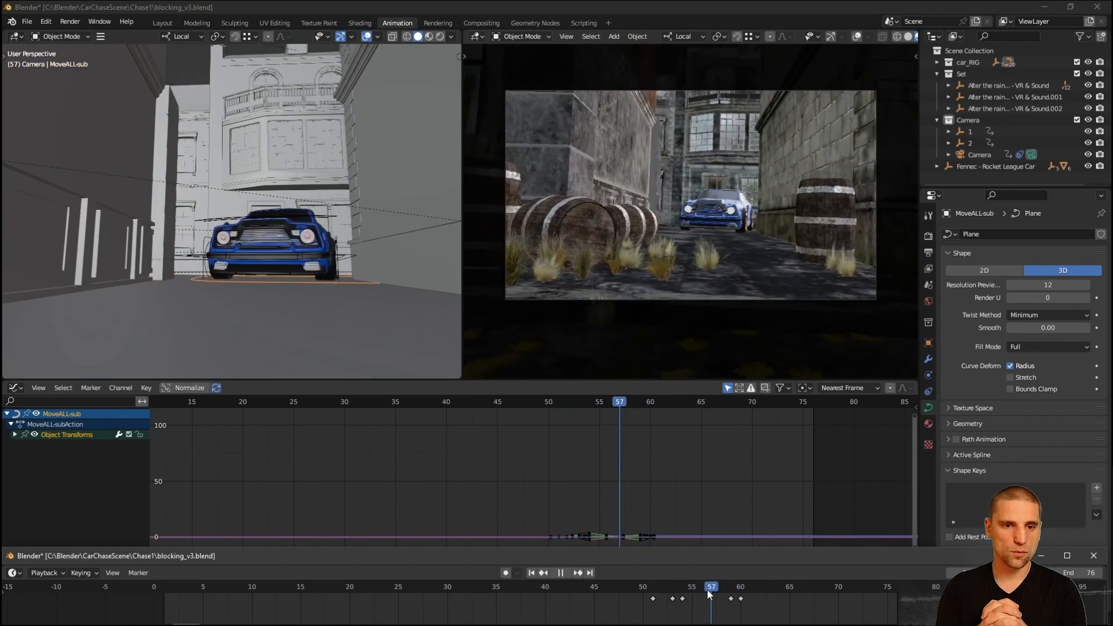
# Step: Adjust the early frames from frame 11 and save the scene as blocking_v4.blend
pyautogui.click(265, 586)
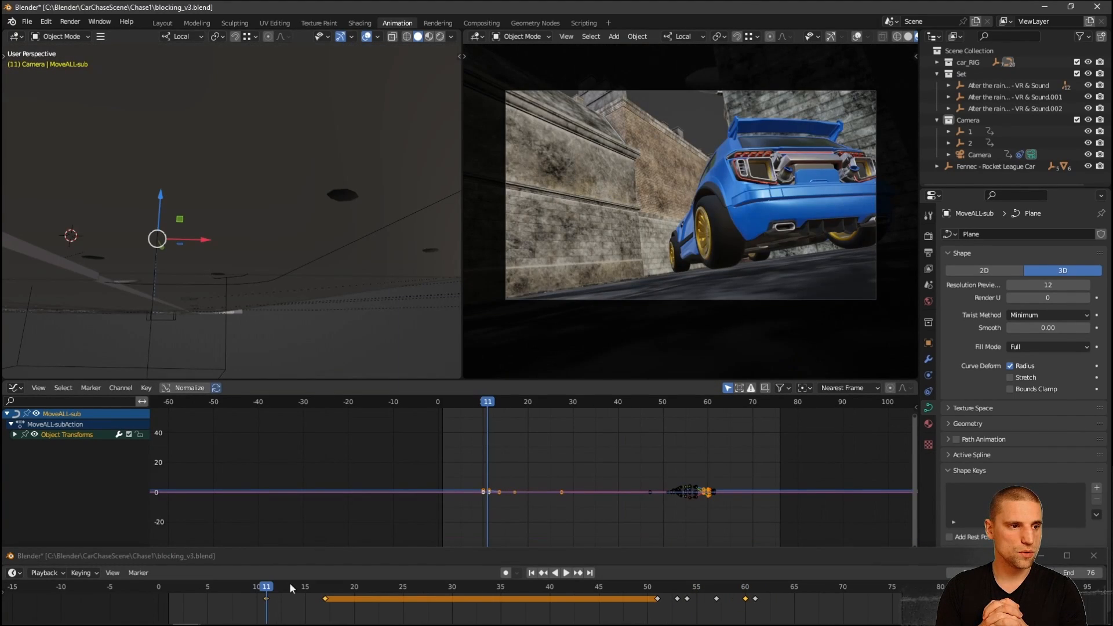
pyautogui.click(276, 586)
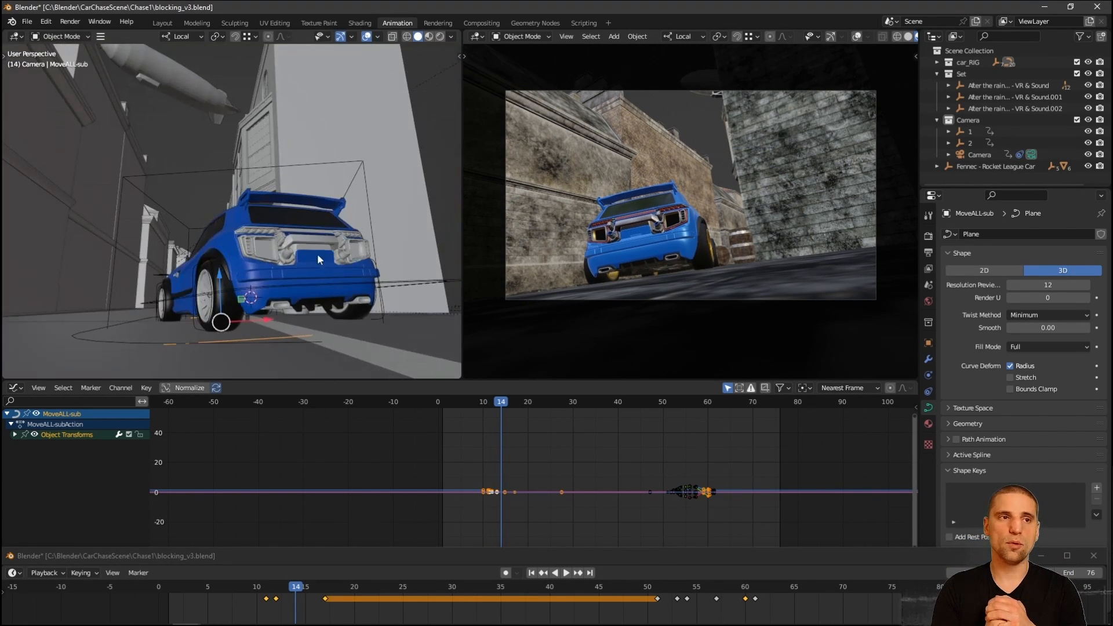
pyautogui.click(509, 401)
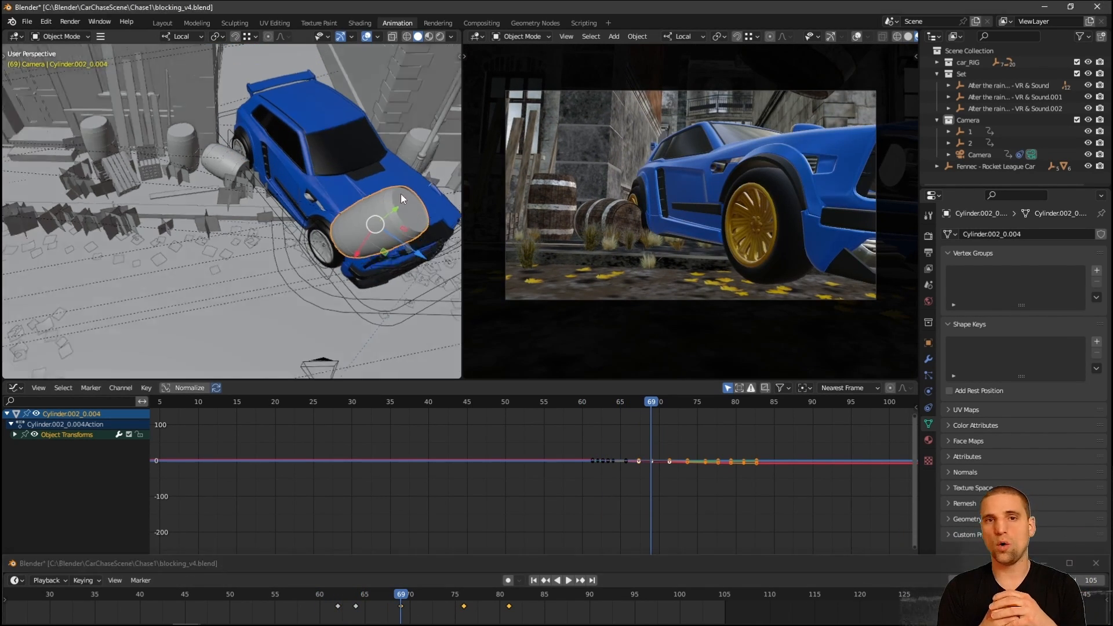
# Step: Preview the alley shots full screen, set End to 155, and save as blocking_v5.blend
pyautogui.press('ctrl+space')
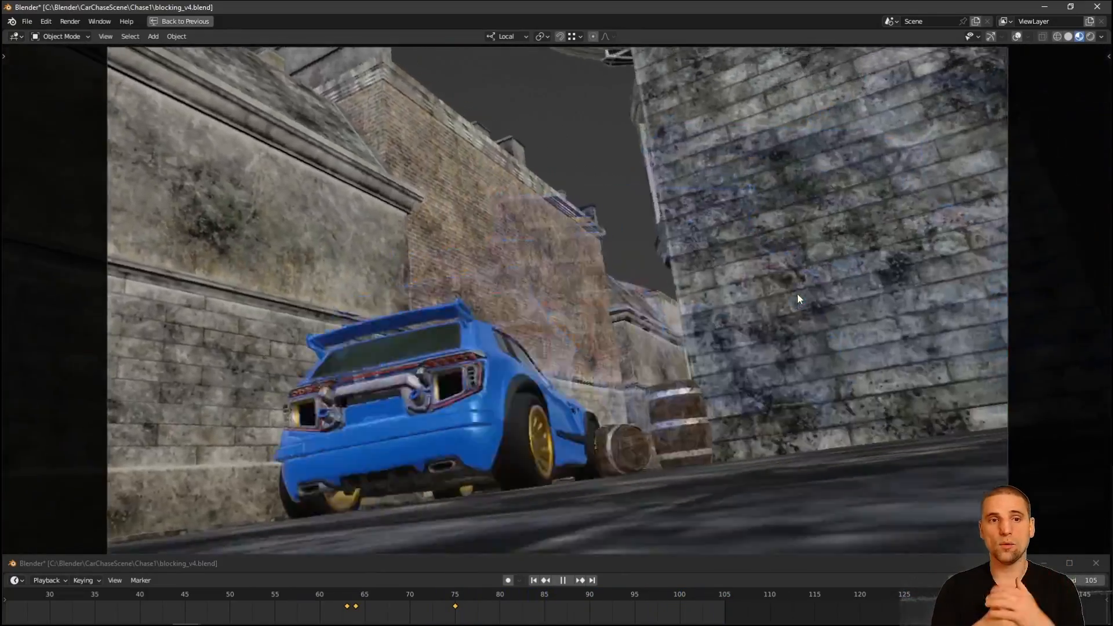
pyautogui.click(338, 595)
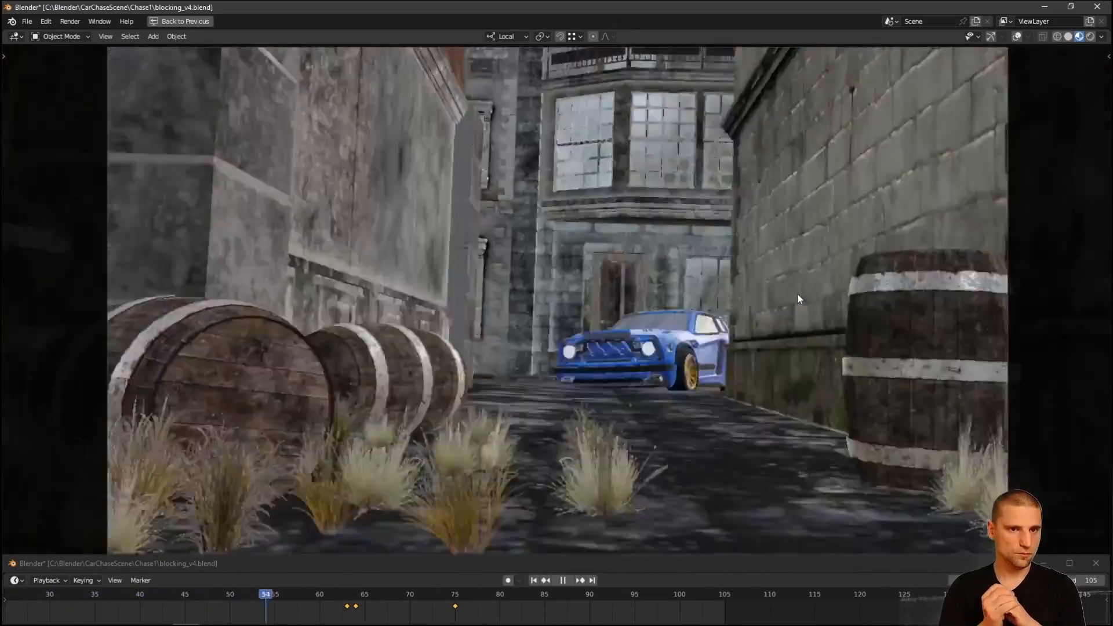
pyautogui.click(397, 22)
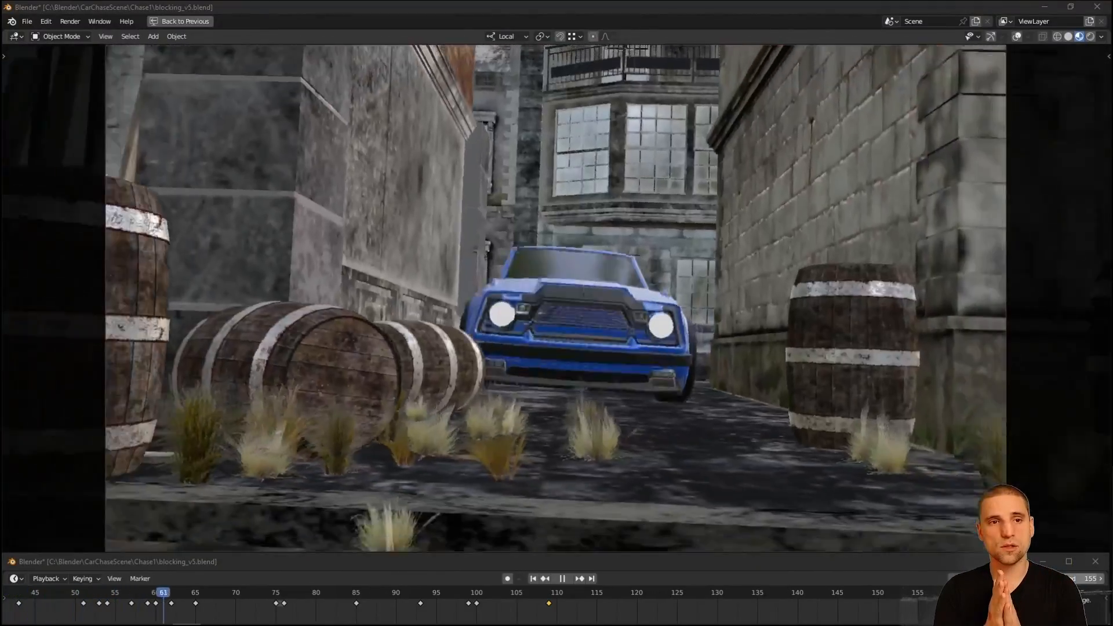
# Step: Key the camera's Focal Length at several frames, dipping to 18.43 mm by frame 146
pyautogui.click(563, 578)
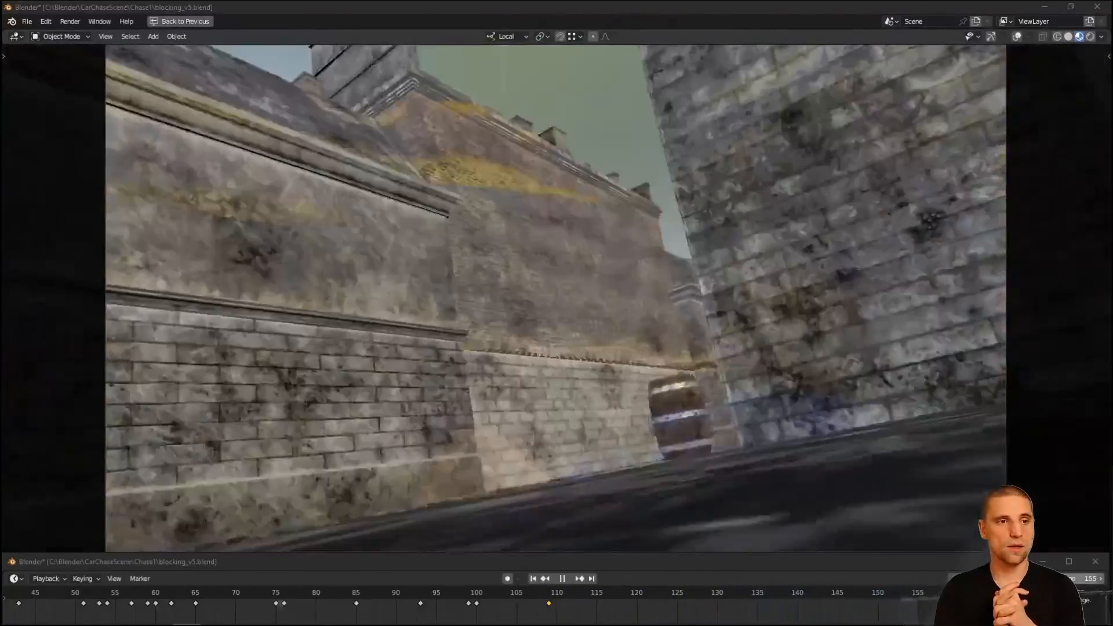
pyautogui.click(75, 592)
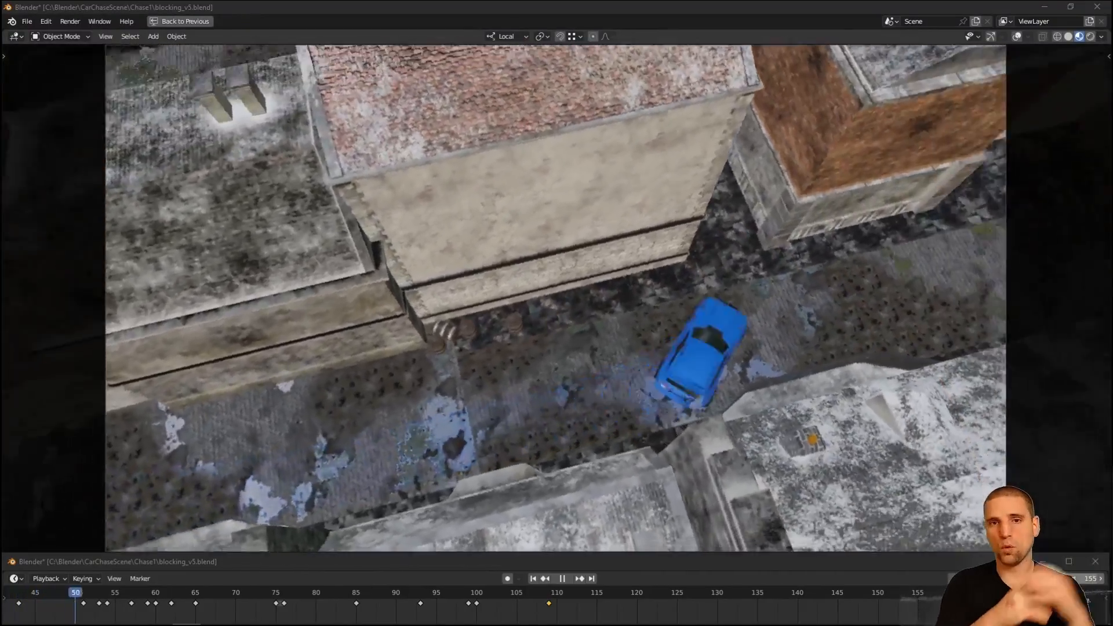
pyautogui.click(459, 592)
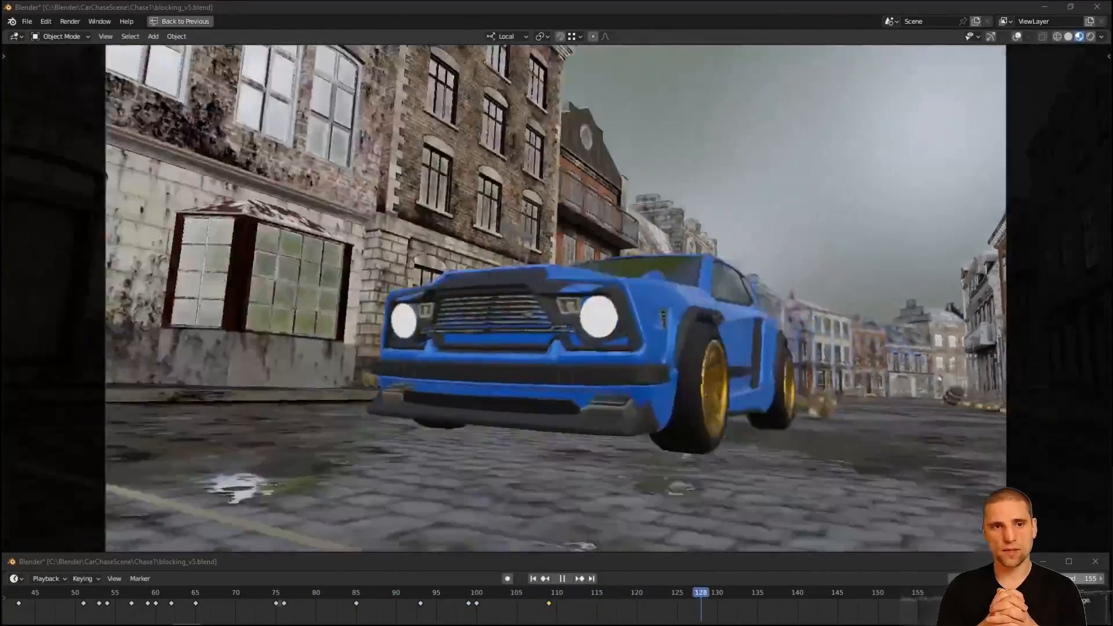
pyautogui.click(397, 22)
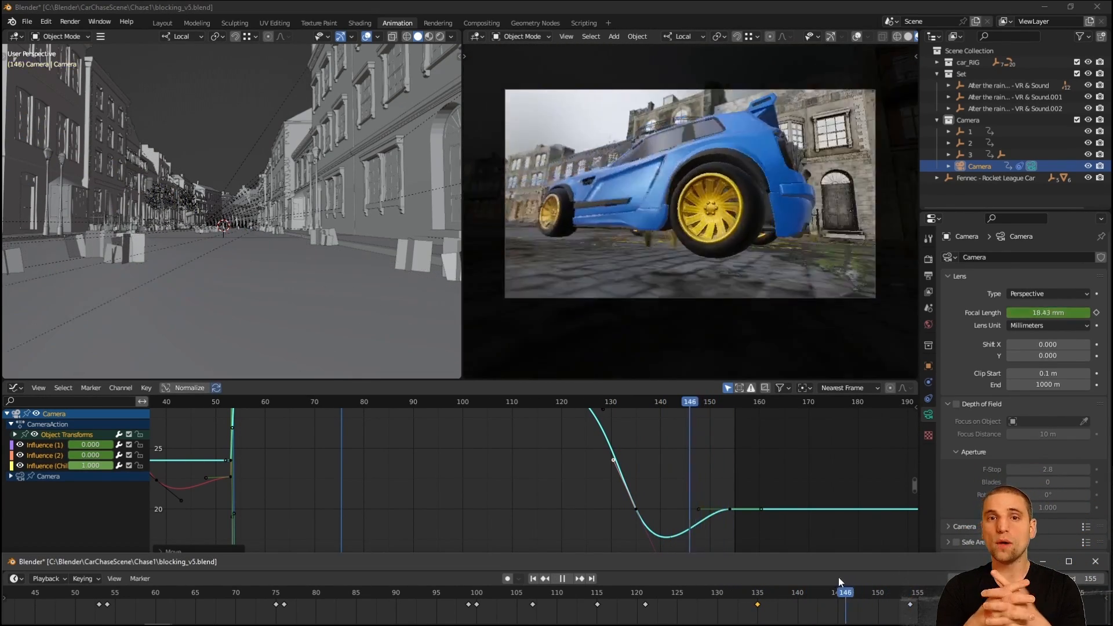
# Step: Scrub back to frame 120, play the drift shot full screen, then restore the layout
pyautogui.click(756, 592)
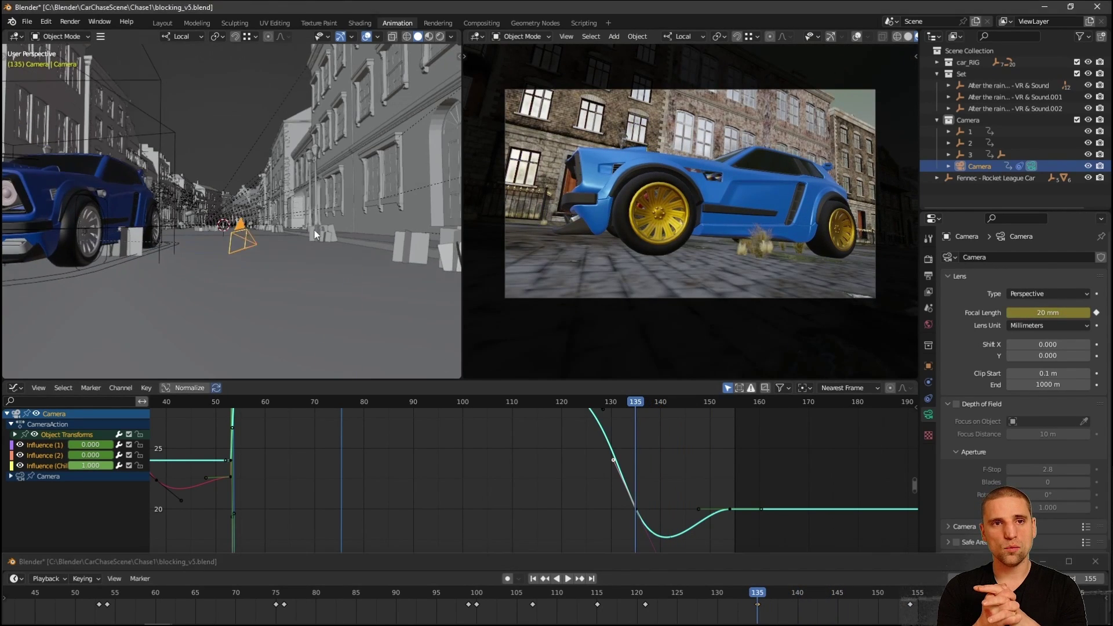
pyautogui.click(243, 241)
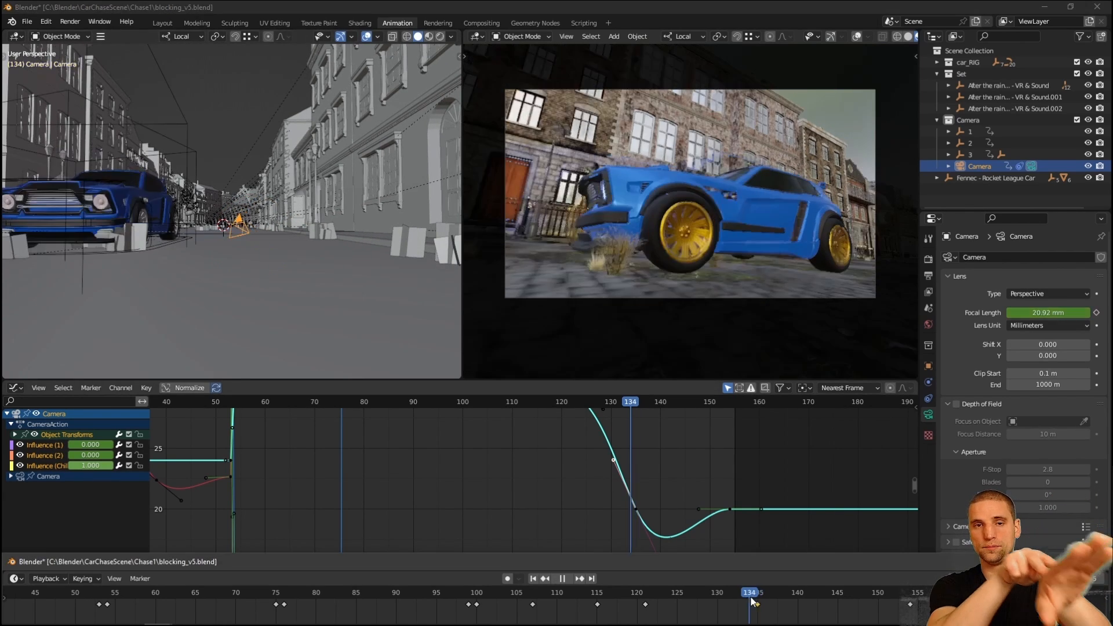
pyautogui.click(636, 593)
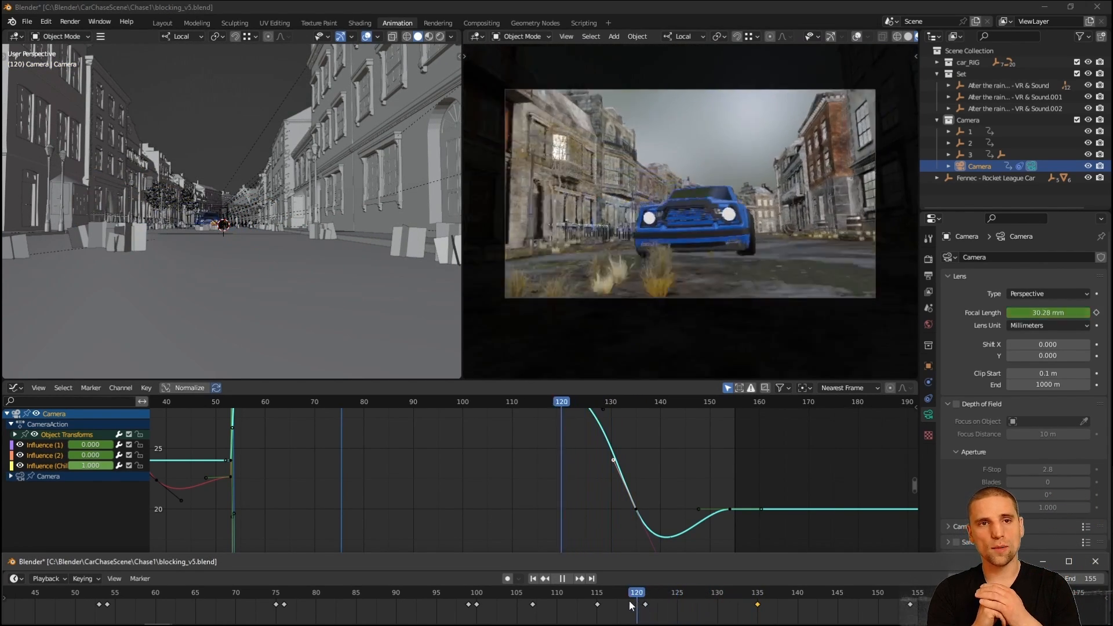
pyautogui.click(765, 592)
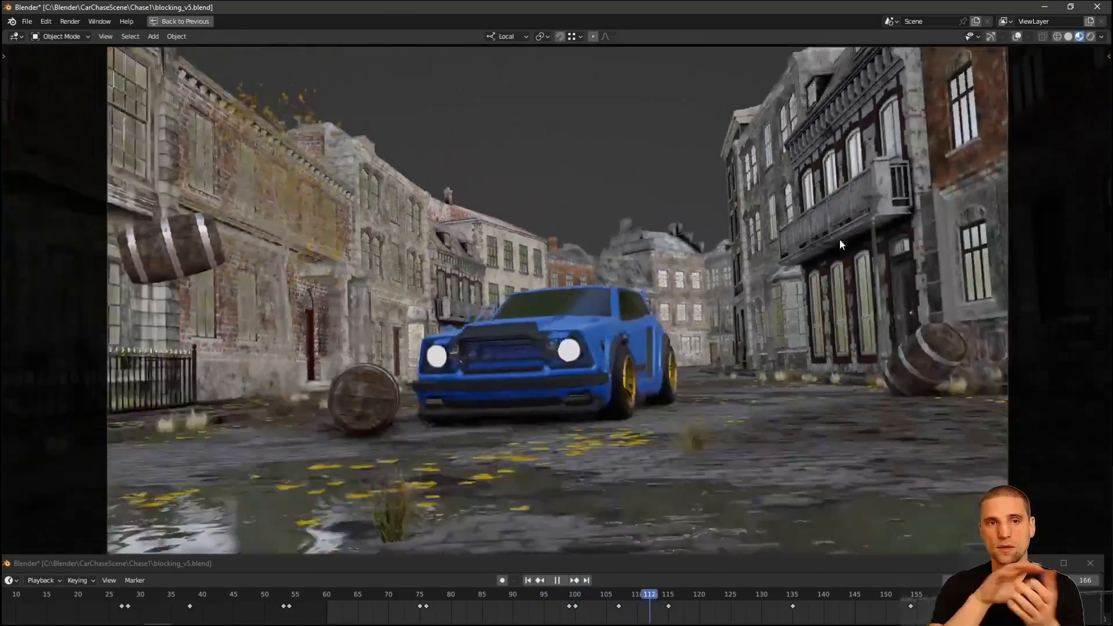
pyautogui.click(557, 580)
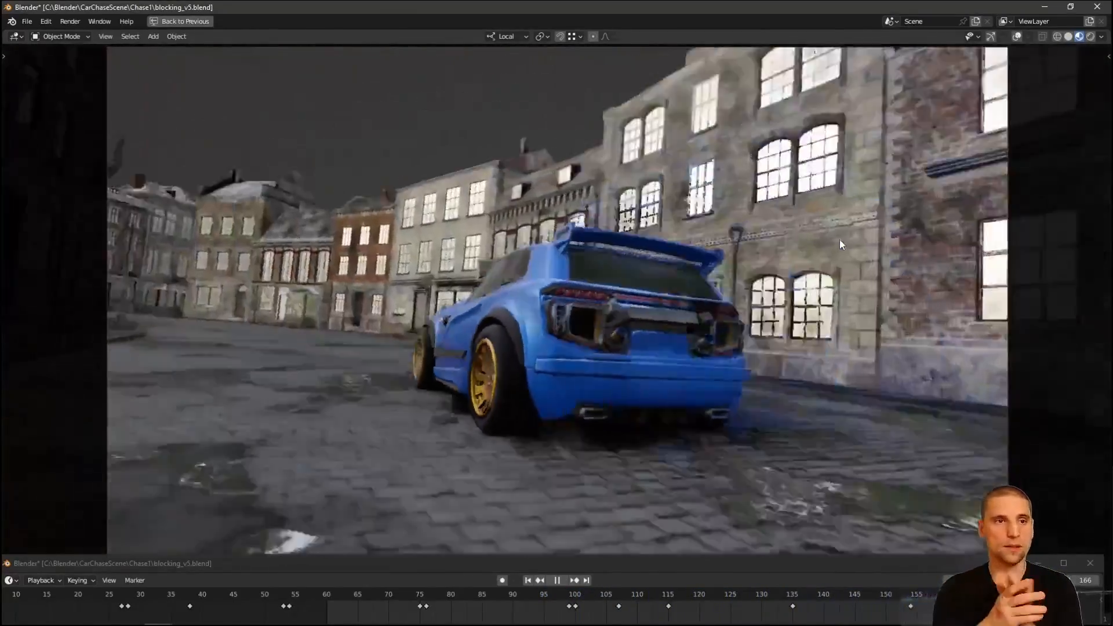
pyautogui.click(396, 23)
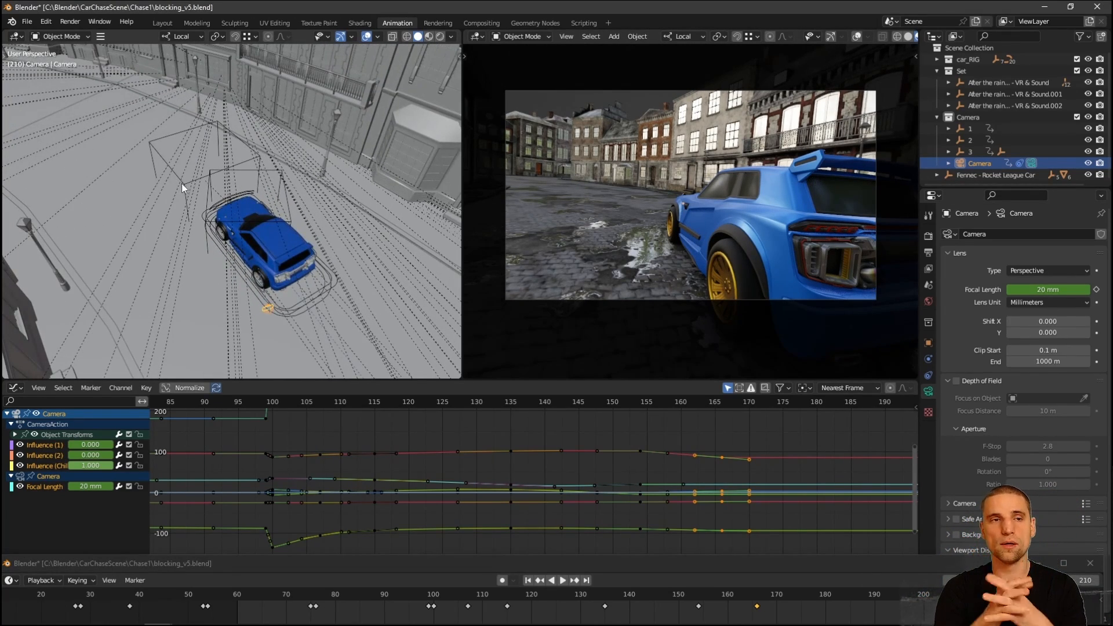
# Step: Move empty 3 farther down the street and key it at frame 210
pyautogui.click(970, 151)
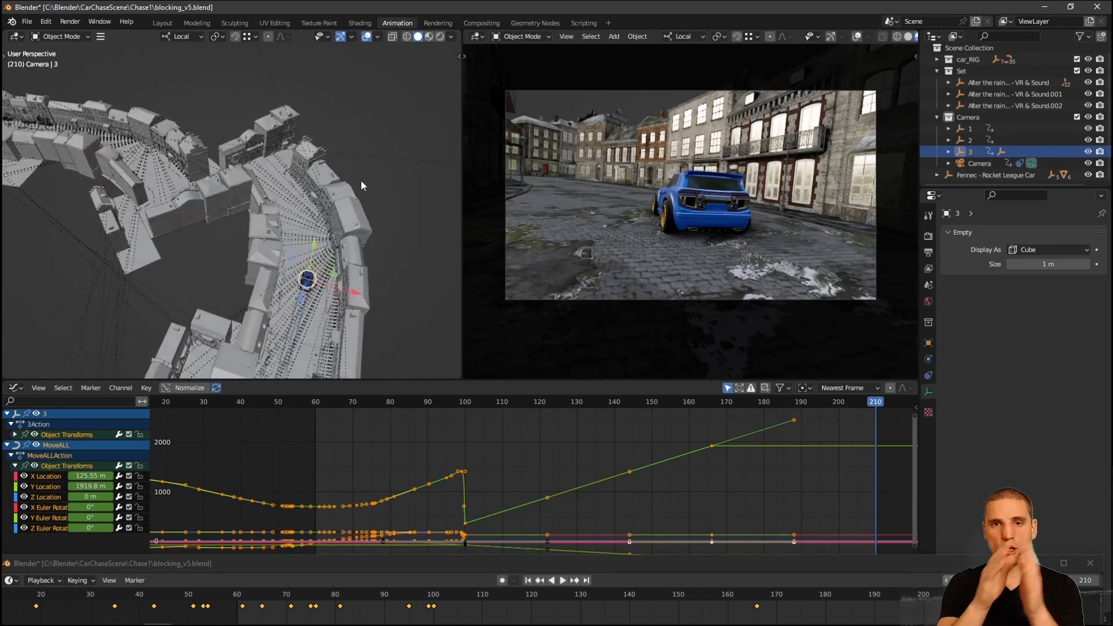
pyautogui.click(182, 36)
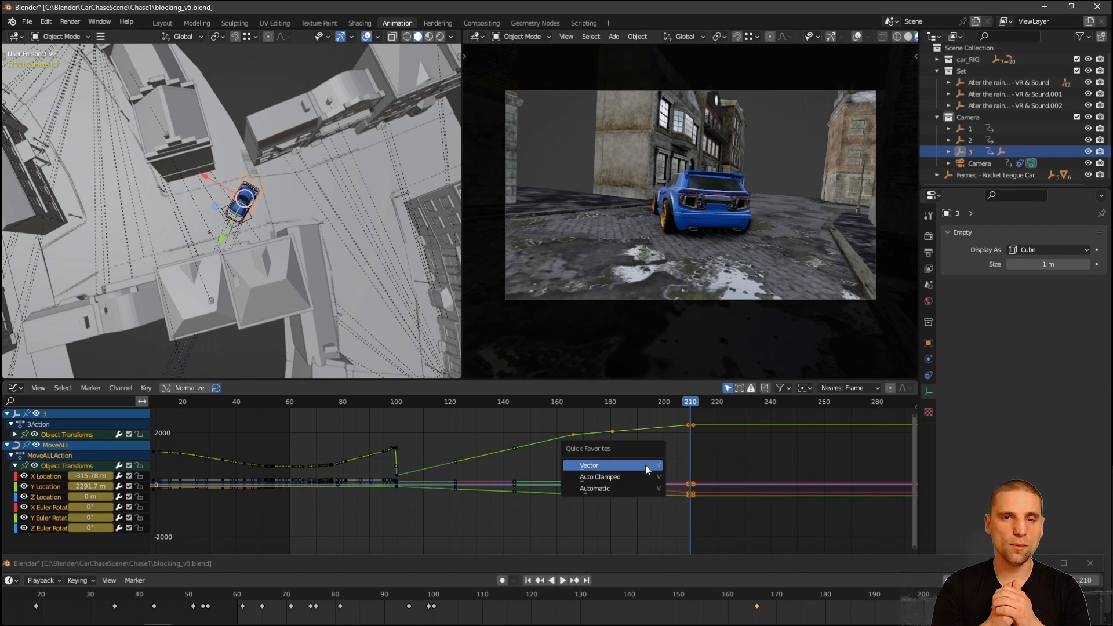
# Step: Give empty 3's final keys Vector handles and play the street shot full screen
pyautogui.click(588, 465)
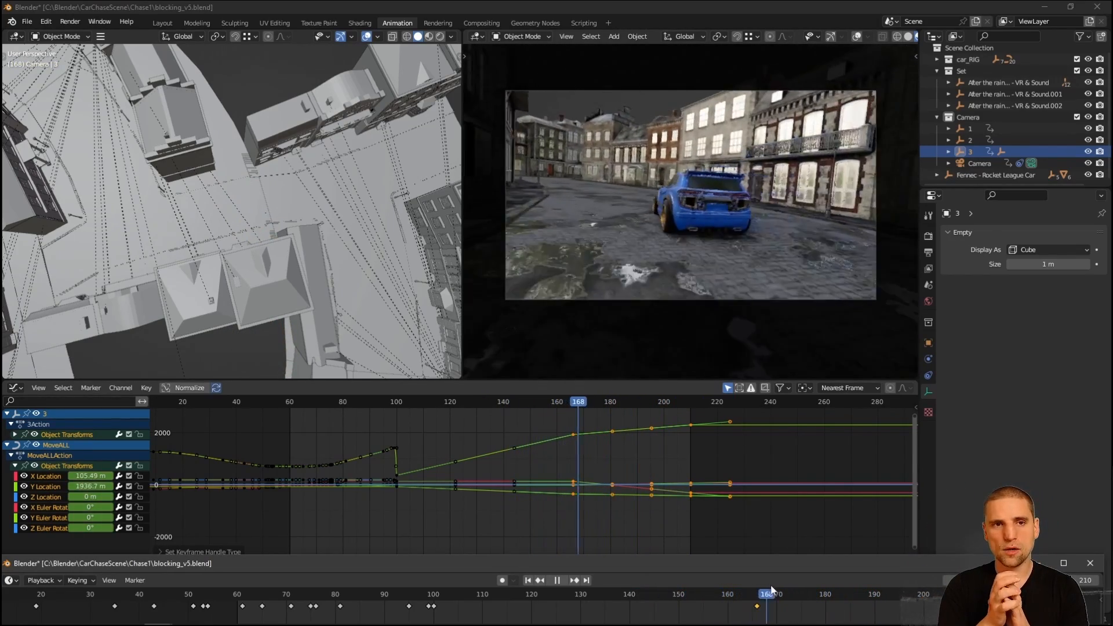
pyautogui.click(287, 595)
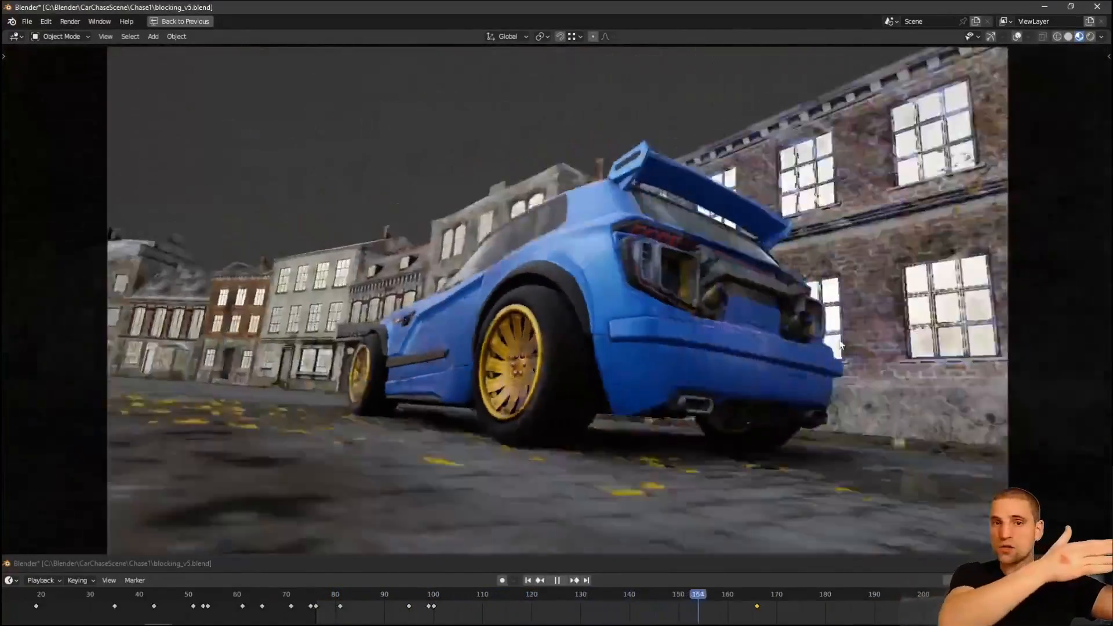
# Step: Add late keys to empty 3, set the End frame to 230, and preview full screen
pyautogui.click(557, 580)
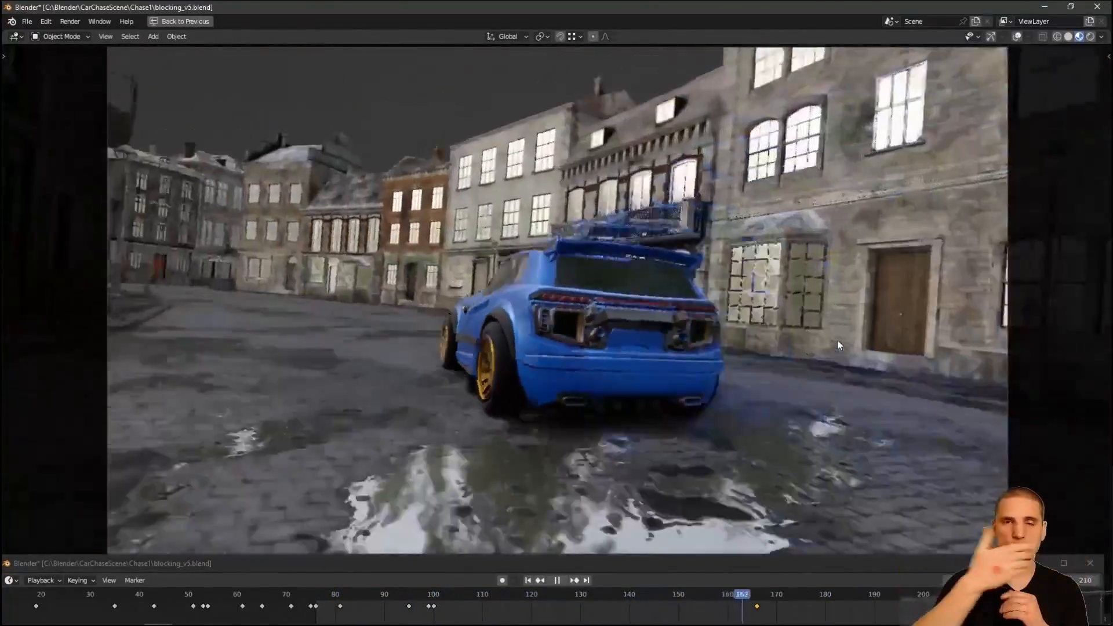
pyautogui.click(316, 594)
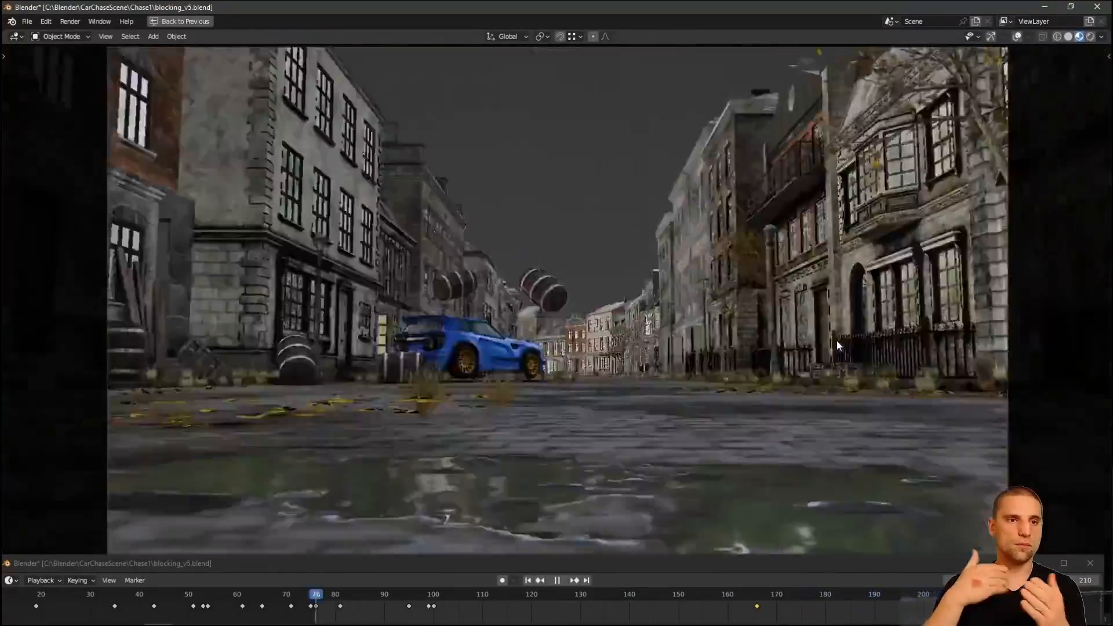
pyautogui.click(397, 22)
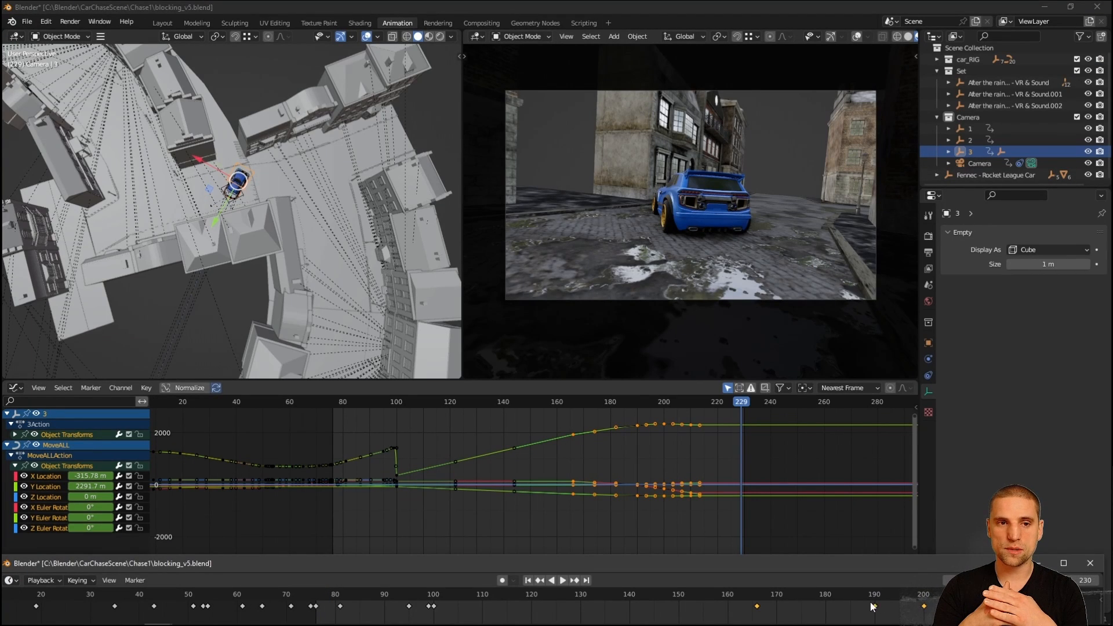
pyautogui.click(693, 401)
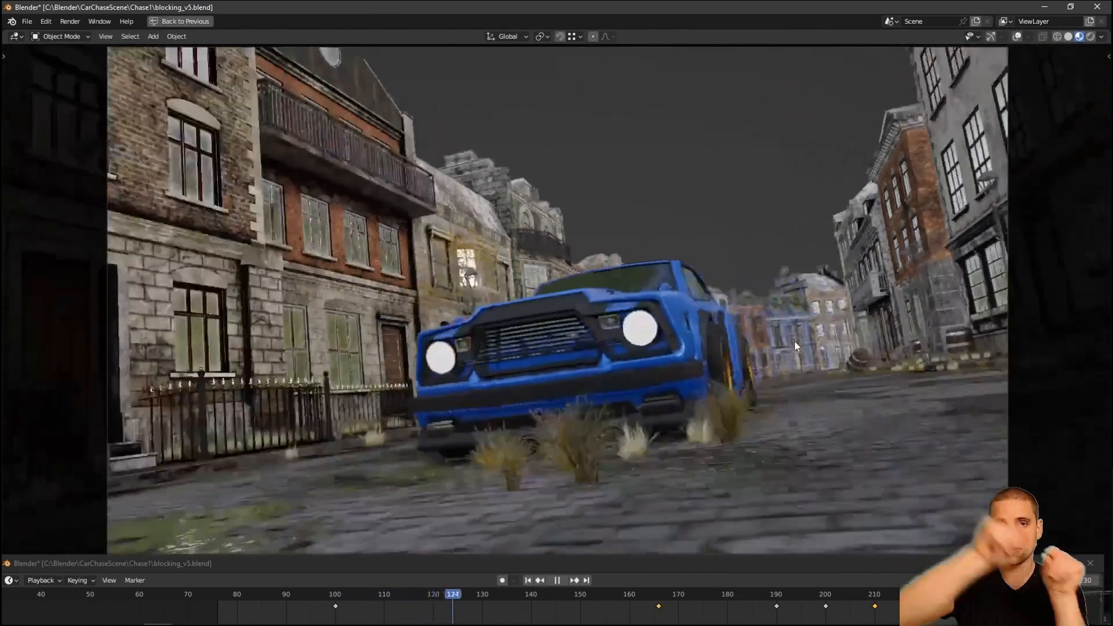
# Step: Play the previews, close the rendered video player, and view the Render Result at frame 209
pyautogui.click(557, 580)
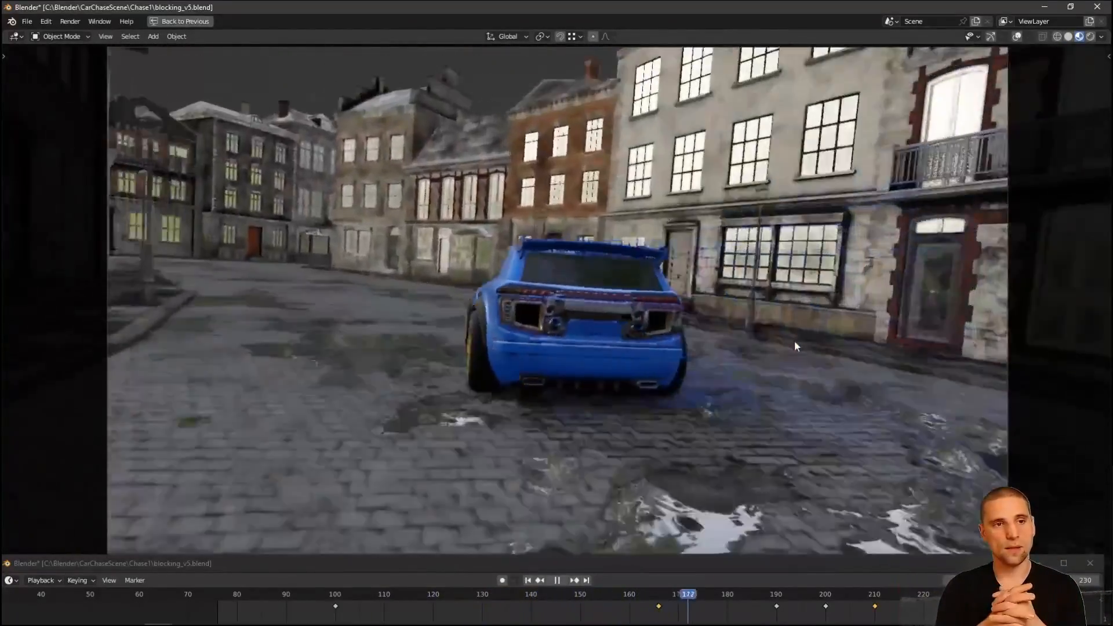
pyautogui.click(556, 580)
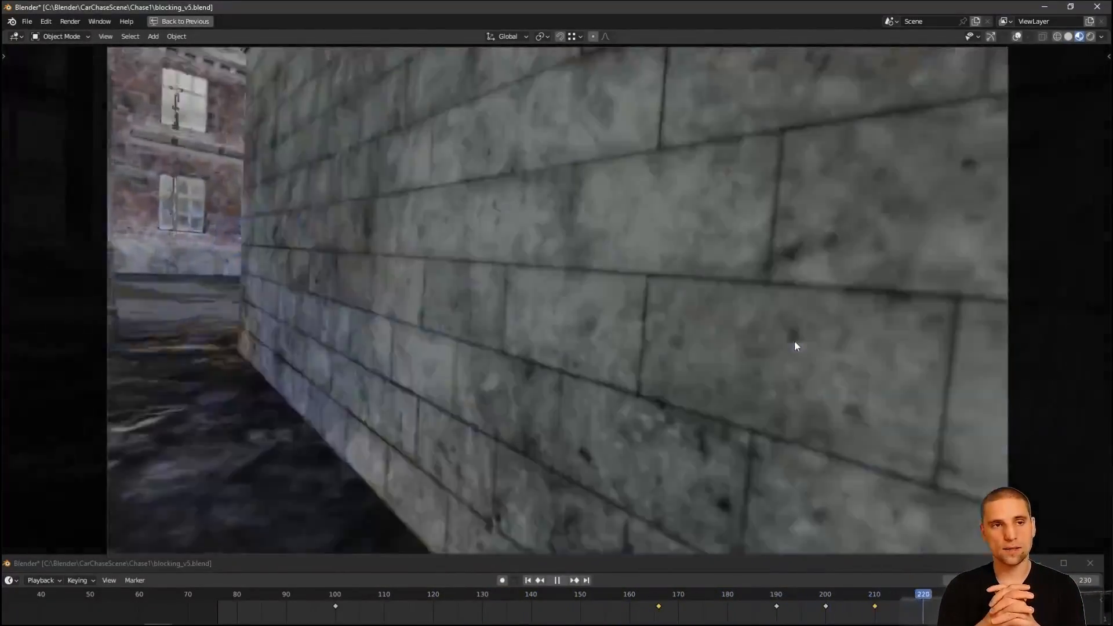
pyautogui.click(399, 593)
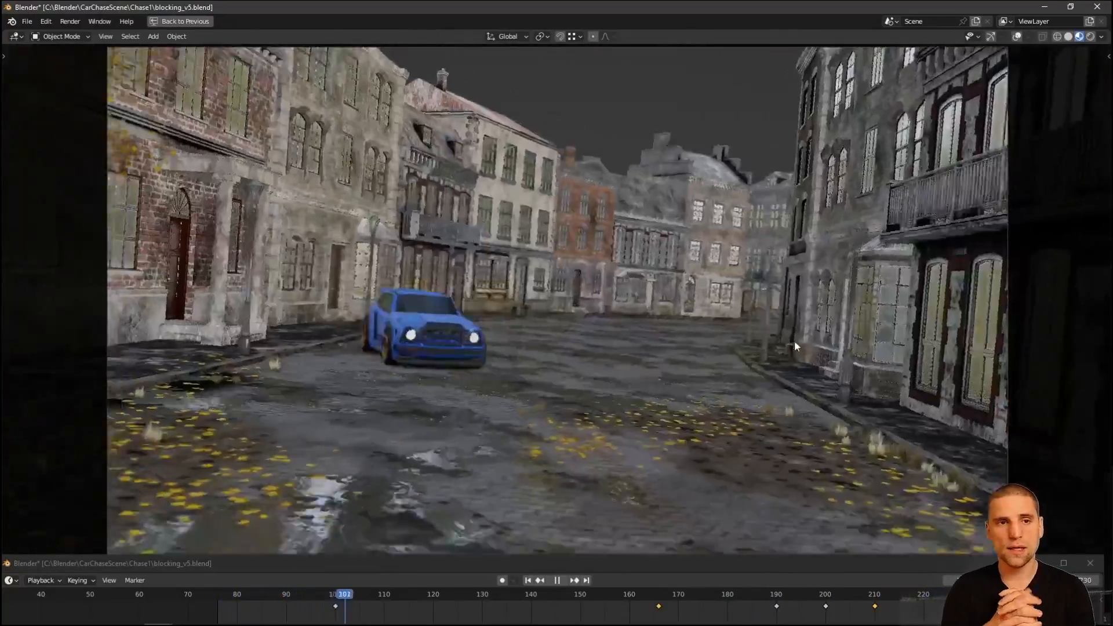
pyautogui.click(557, 580)
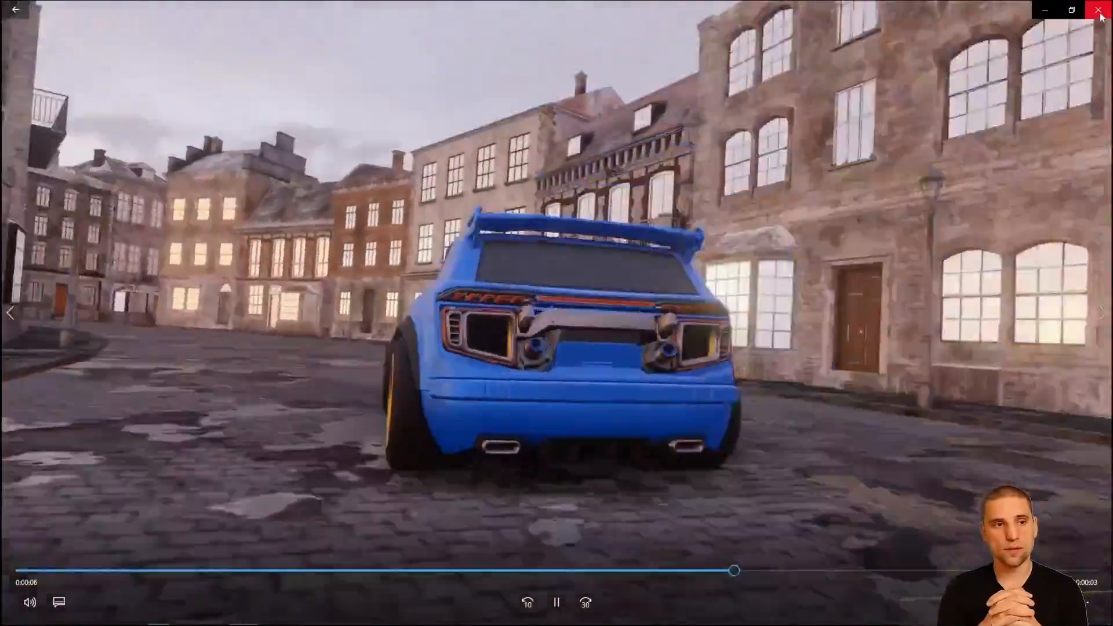
pyautogui.click(1101, 10)
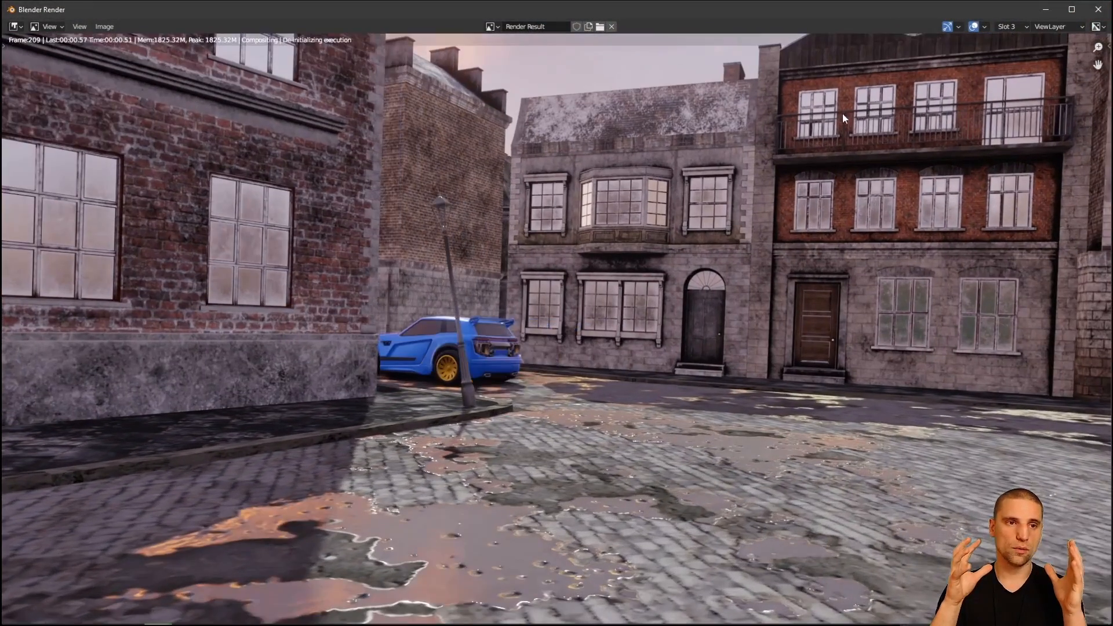
pyautogui.click(1051, 26)
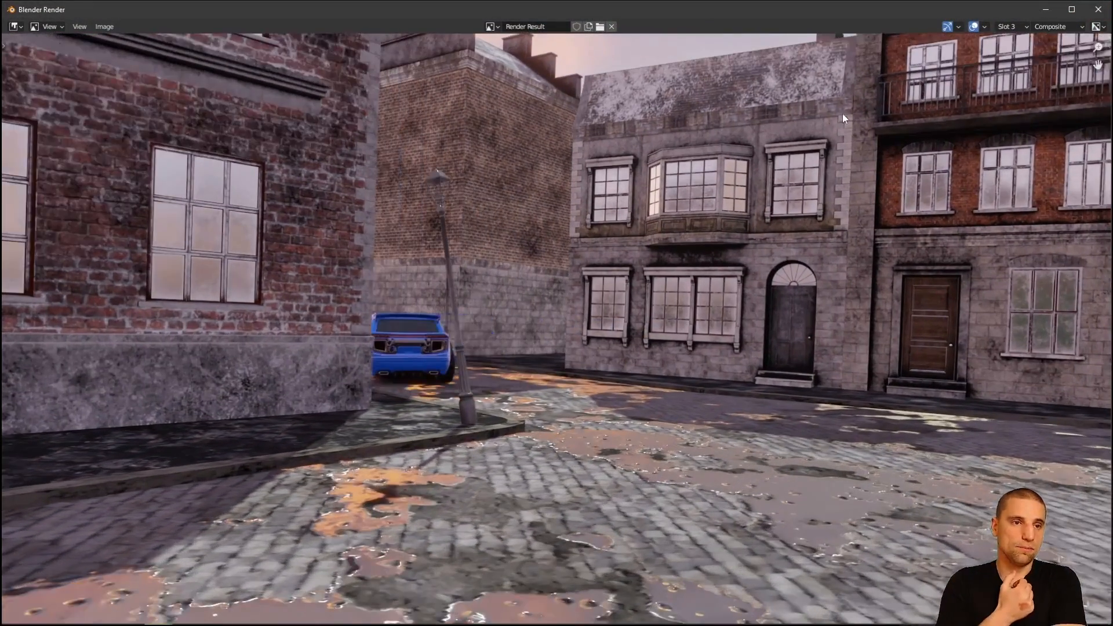